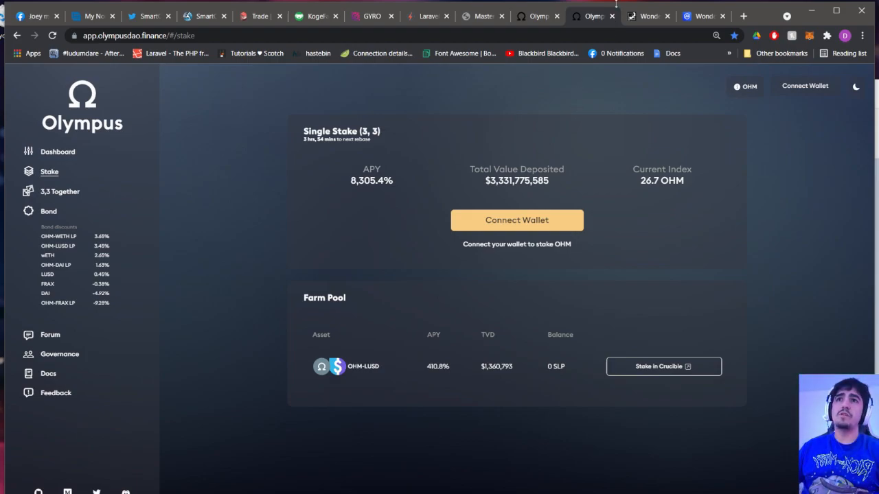
pyautogui.moveTo(382, 260)
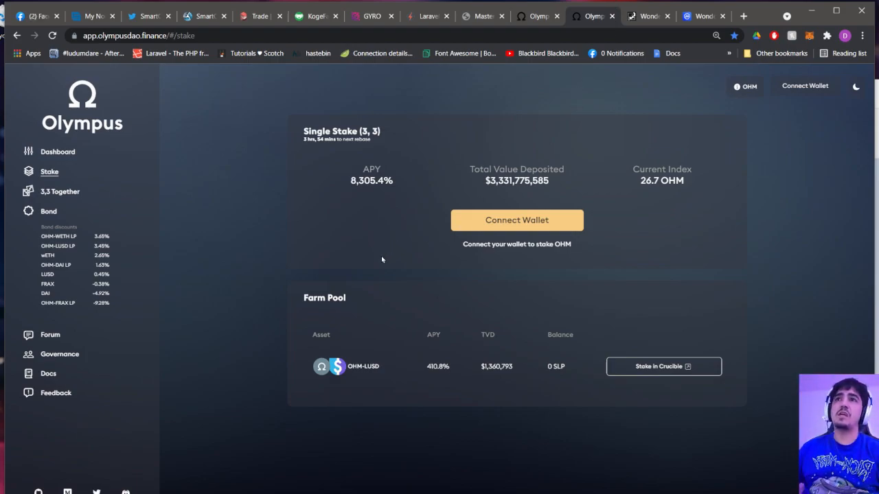
pyautogui.moveTo(376, 281)
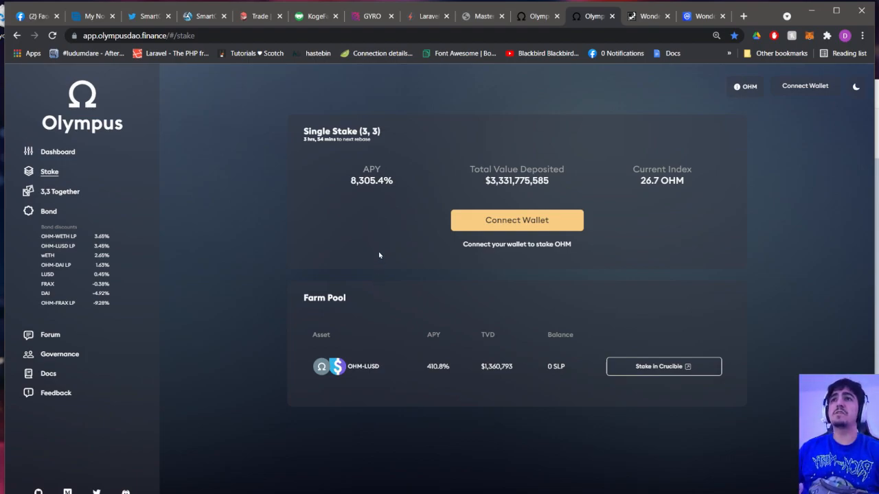
pyautogui.moveTo(438, 120)
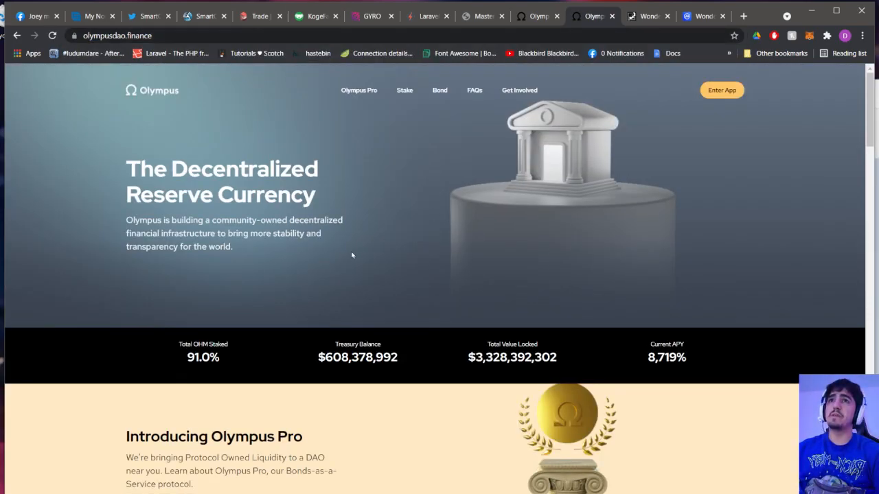
# Enter the Olympus app, dismiss the safety check and reach the Stake page with 8,304.1% APY
pyautogui.click(721, 91)
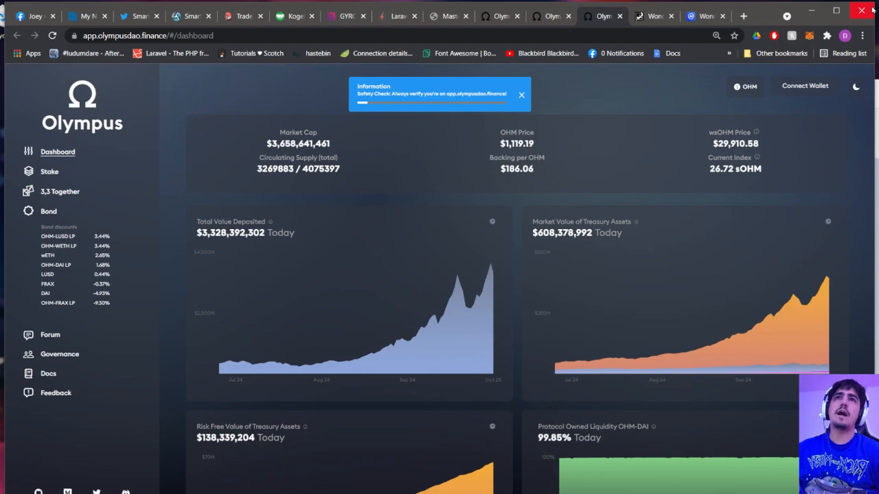
pyautogui.click(522, 95)
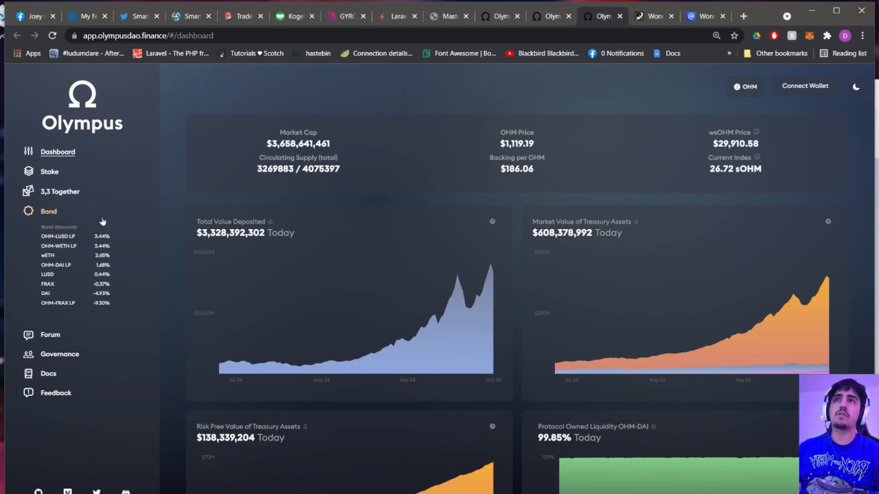
pyautogui.click(50, 170)
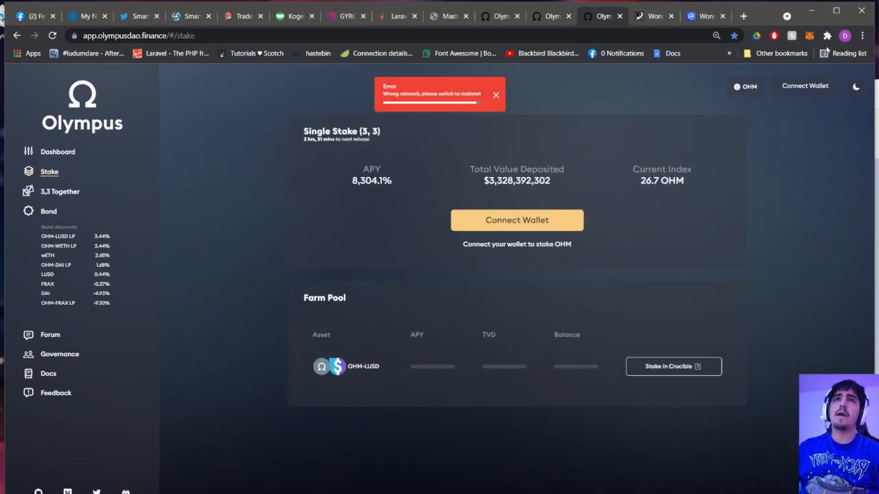
# Bring up MetaMask's network list to move the wallet off Avalanche onto mainnet
pyautogui.click(808, 36)
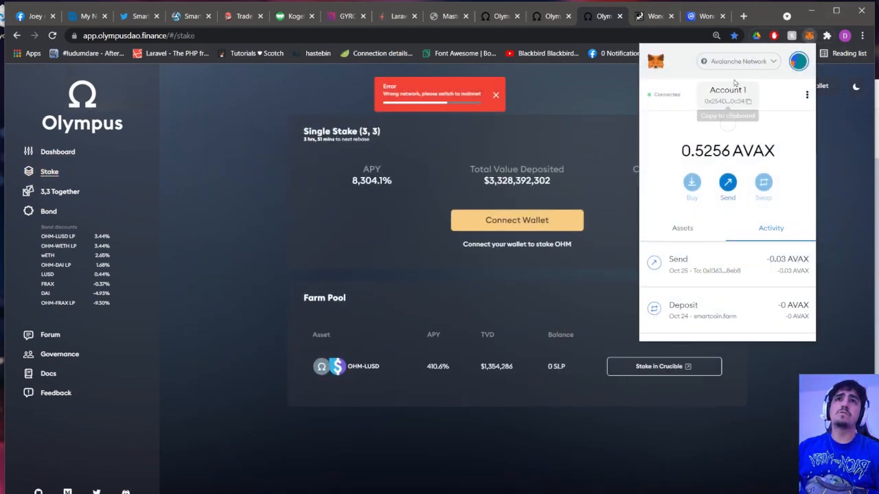
pyautogui.click(735, 60)
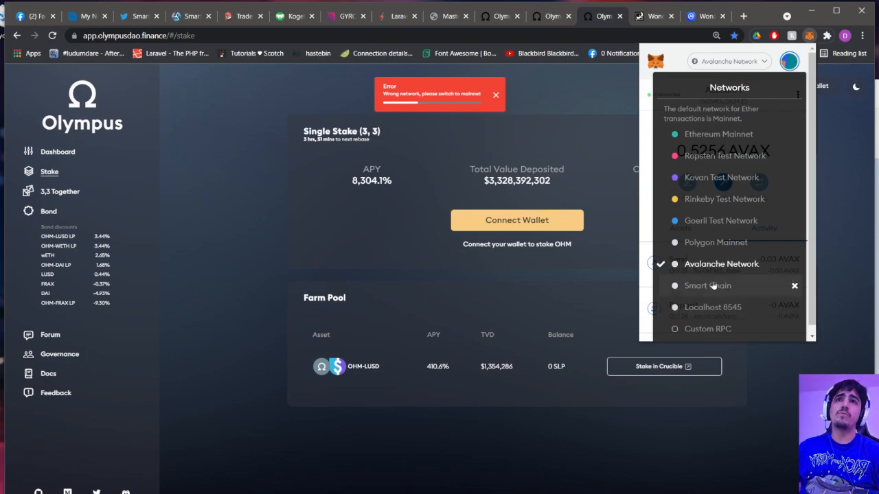
pyautogui.moveTo(708, 126)
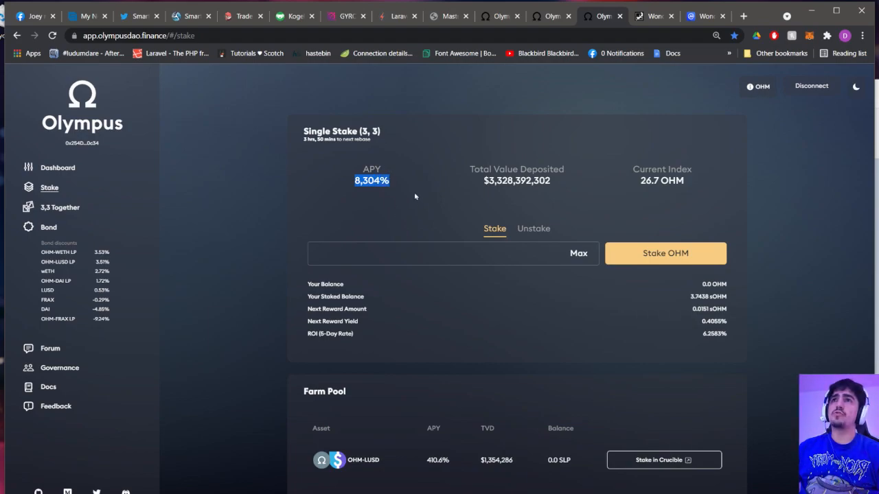
pyautogui.moveTo(416, 186)
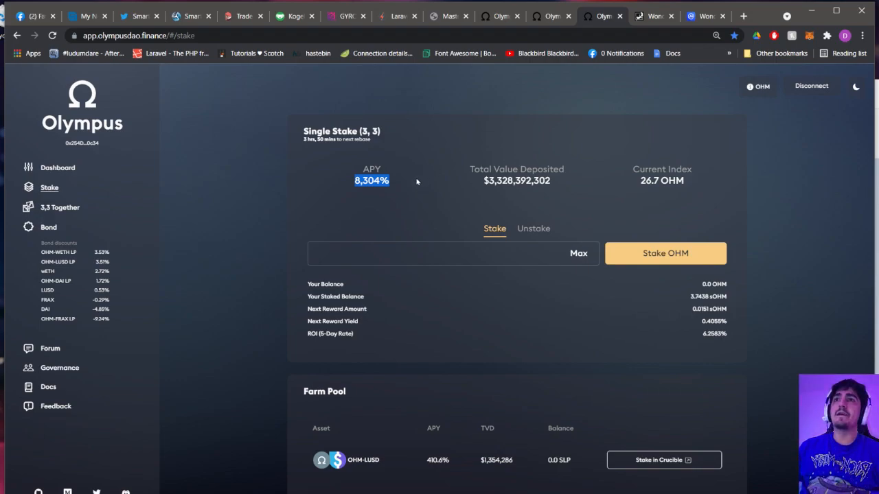
pyautogui.moveTo(497, 96)
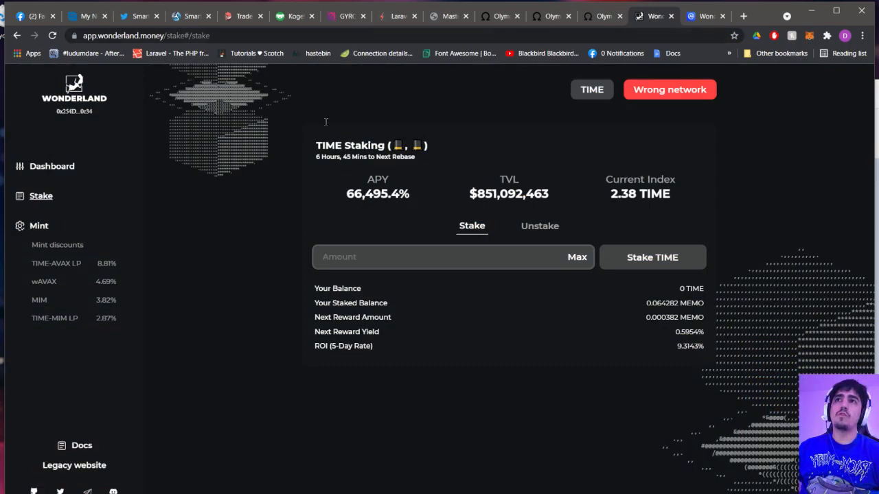
# Highlight Wonderland's 66,495.4% TIME staking APY figure
pyautogui.doubleClick(376, 193)
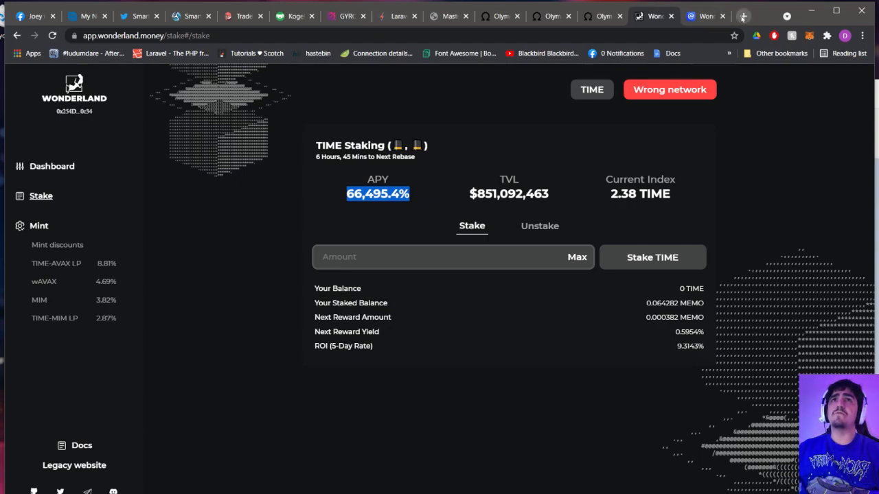
# Load klimadao.finance in a new tab, showing the 31,861% current APY
pyautogui.click(743, 16)
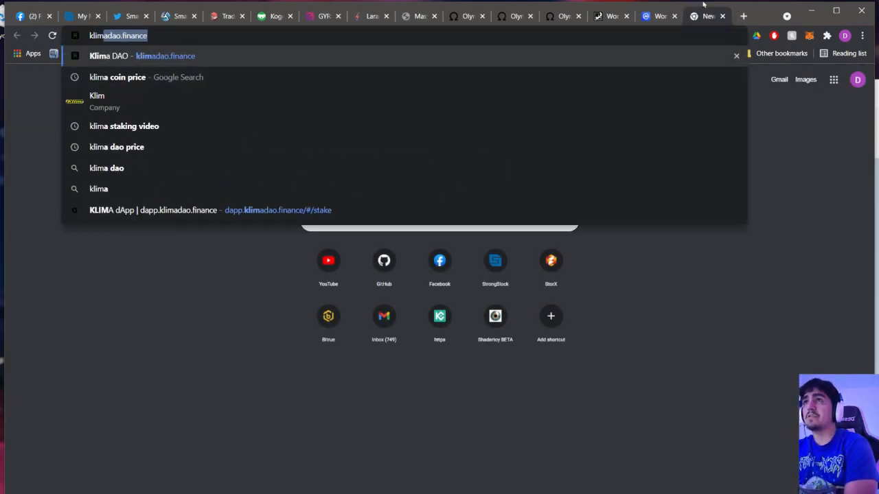
pyautogui.click(141, 55)
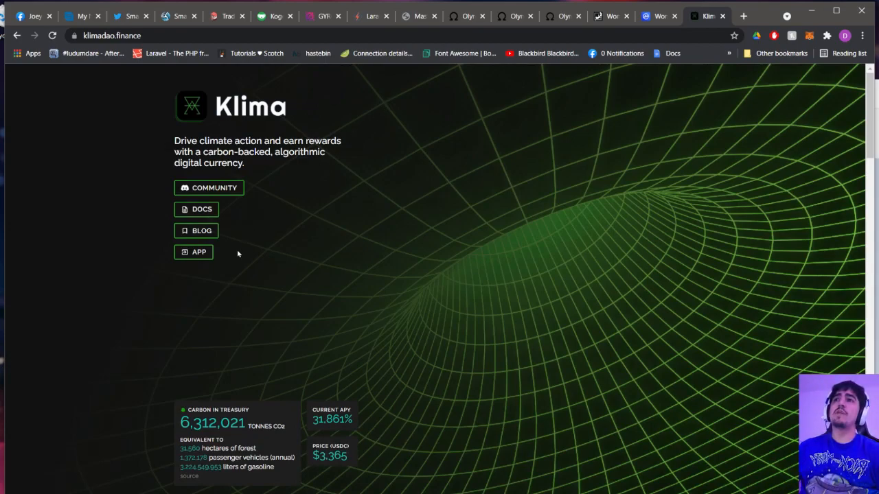
pyautogui.moveTo(195, 103)
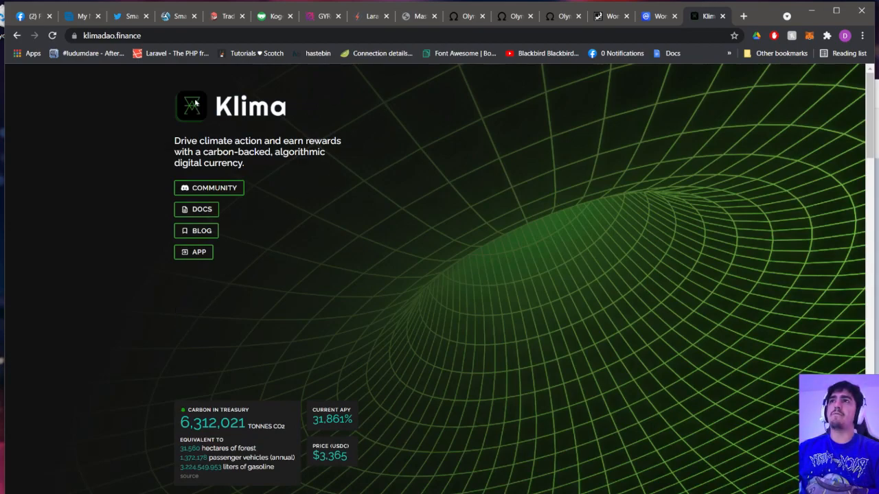
pyautogui.moveTo(178, 16)
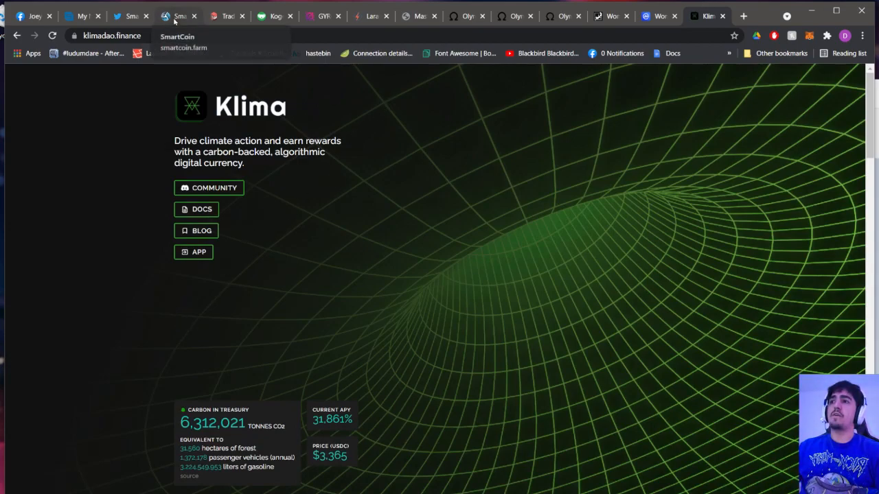
# Scroll SmartCoin's farm page to the $19.6M TVL, SMRT price and 13,296.9% APR cards, then return to Olympus
pyautogui.click(179, 17)
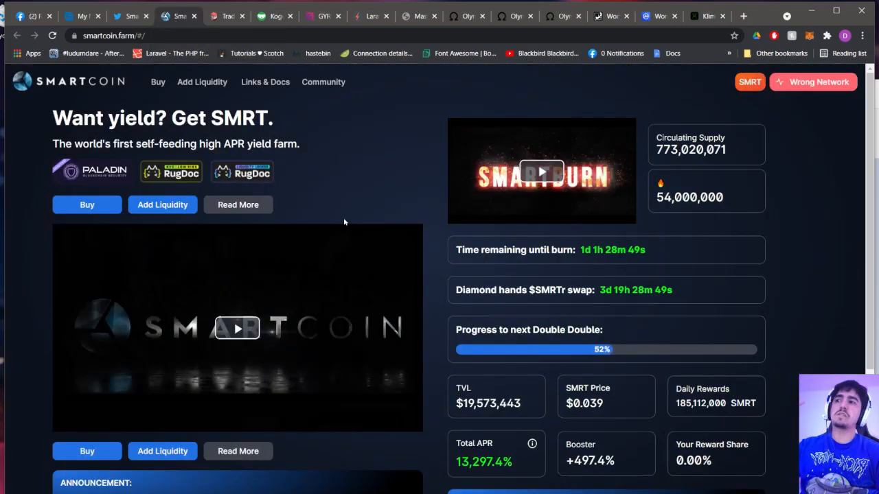
pyautogui.moveTo(354, 239)
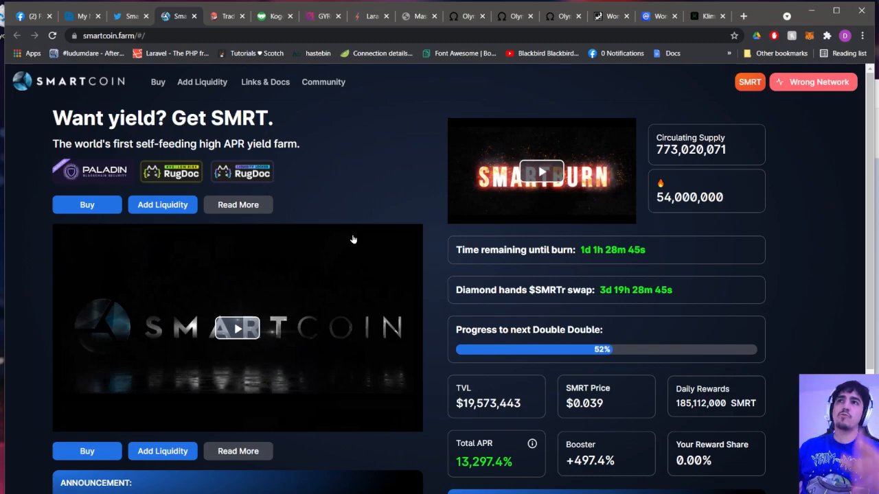
pyautogui.scroll(-3)
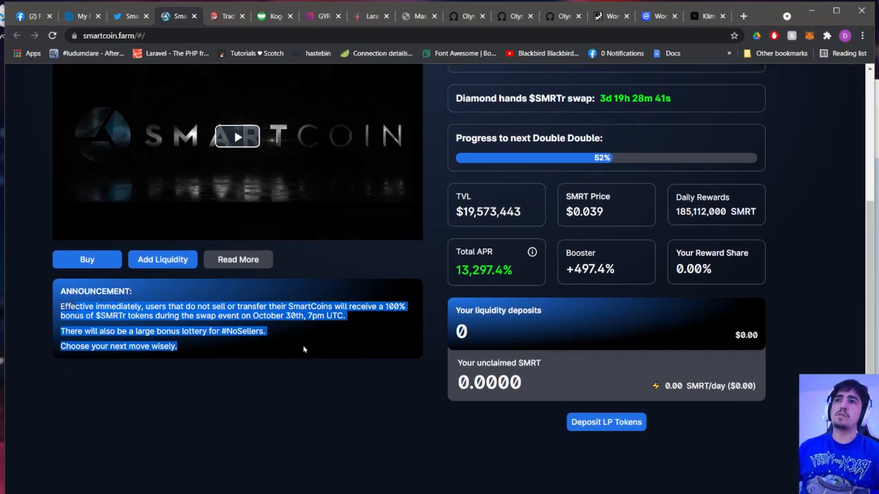
pyautogui.moveTo(336, 335)
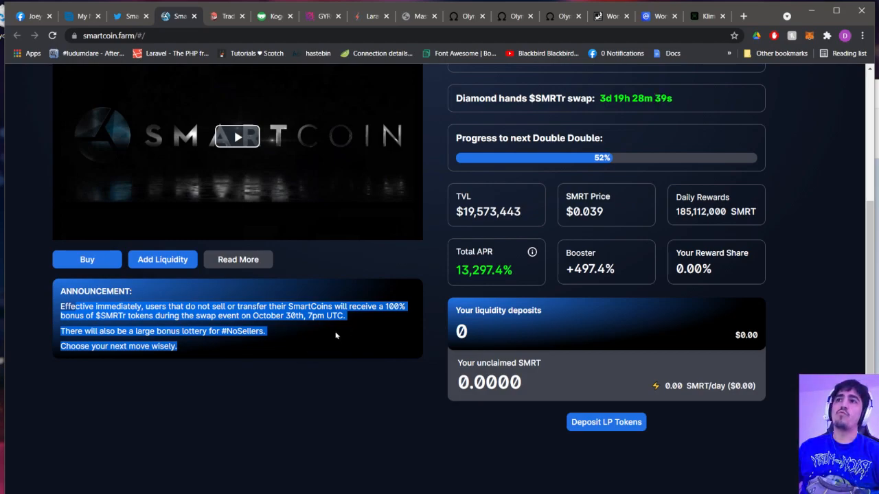
pyautogui.click(335, 335)
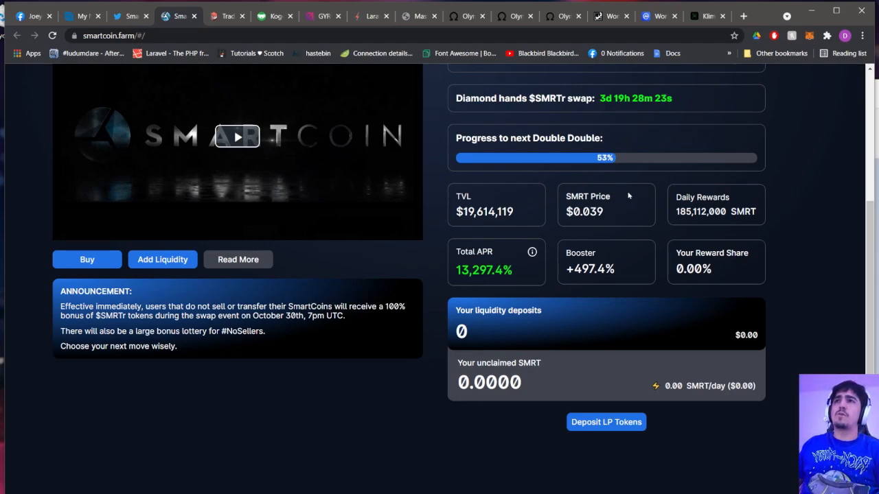
pyautogui.scroll(3)
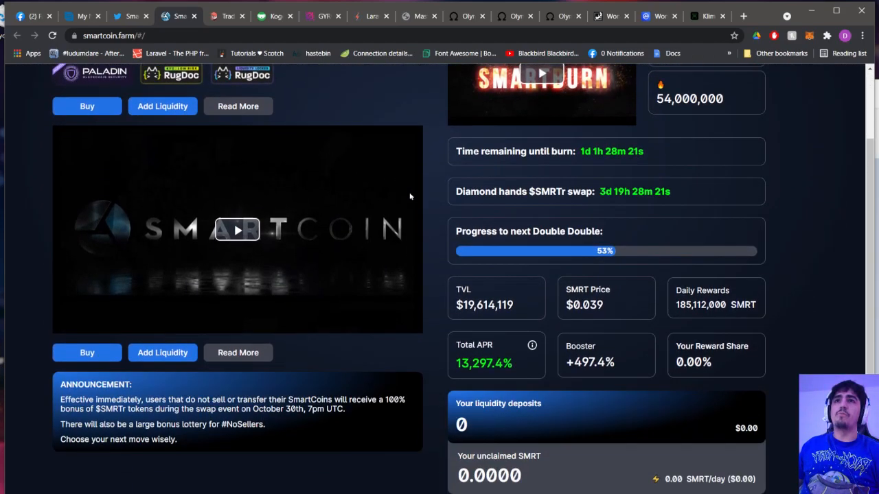
pyautogui.scroll(-3)
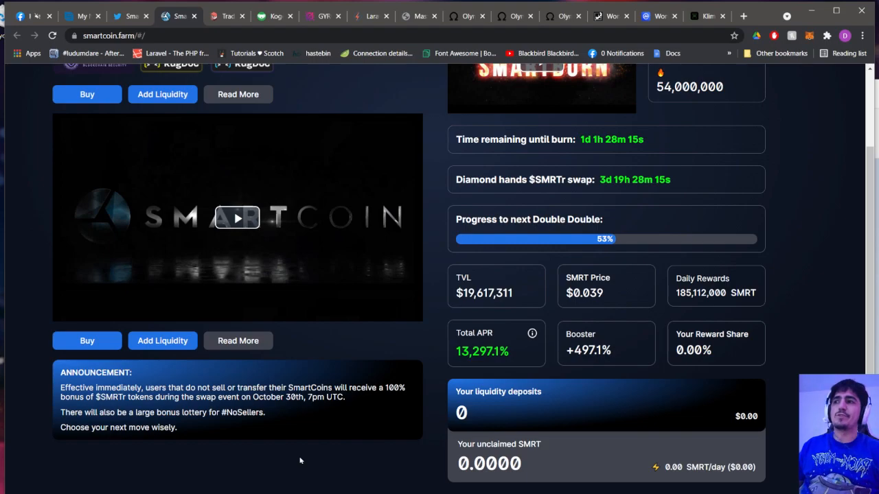
pyautogui.moveTo(481, 175)
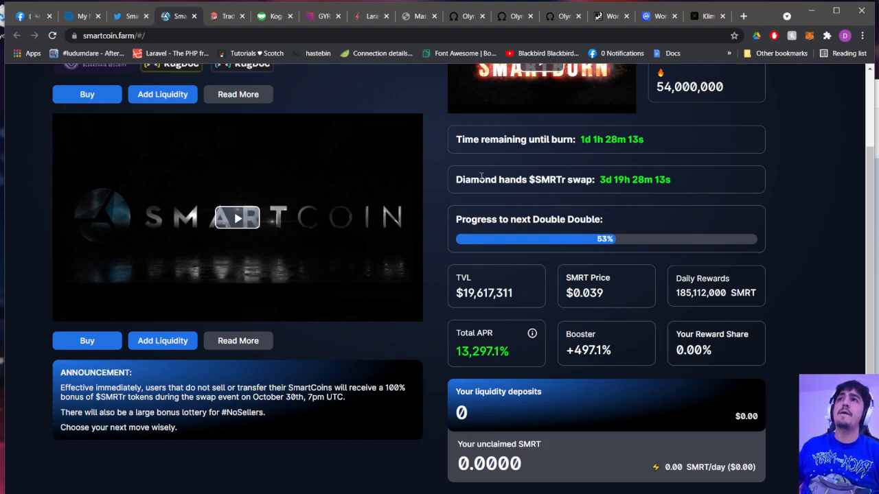
pyautogui.moveTo(189, 138)
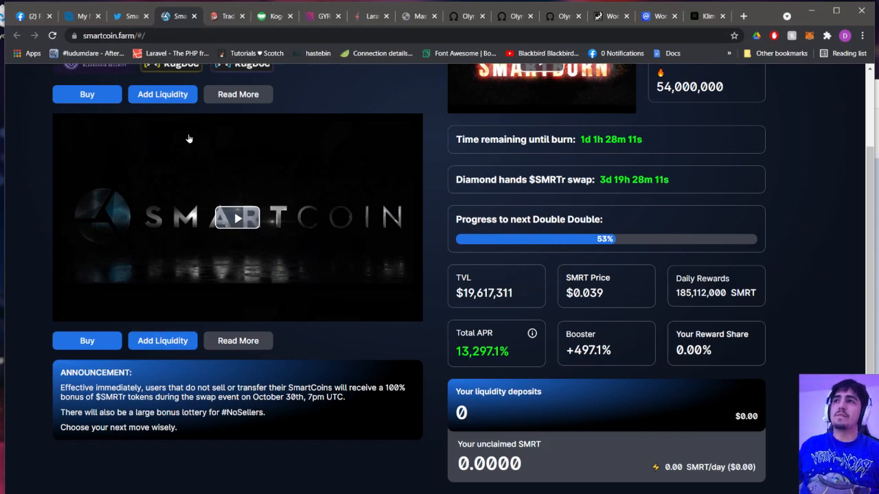
pyautogui.moveTo(348, 206)
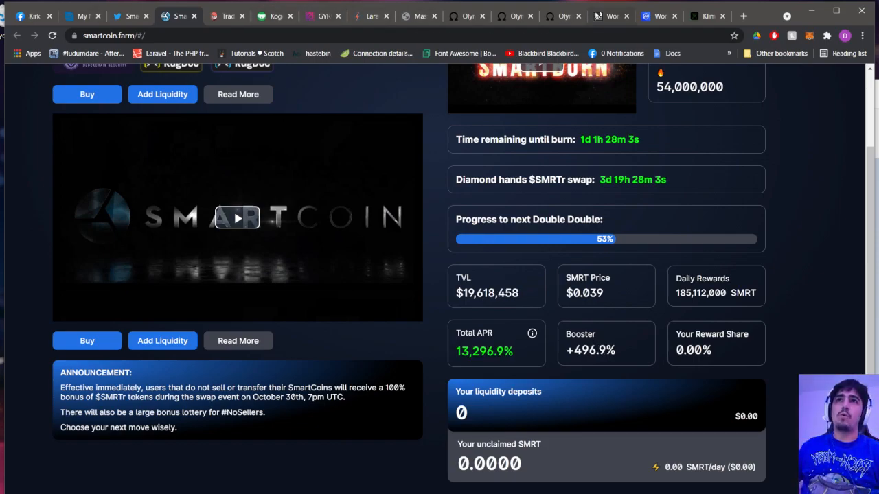
pyautogui.click(563, 17)
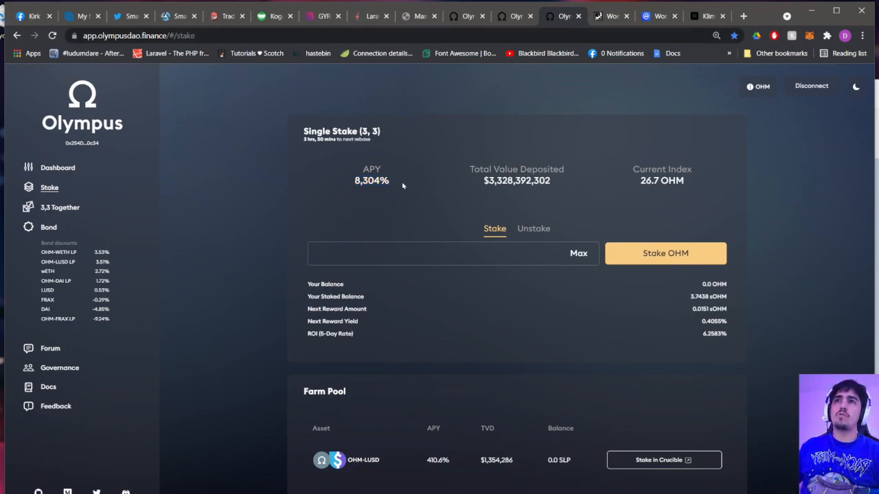
# Mark Olympus's 8,304% APY and 6.2583% 5-day ROI, flipping to Wonderland's 66,495.4% APY for comparison
pyautogui.doubleClick(371, 181)
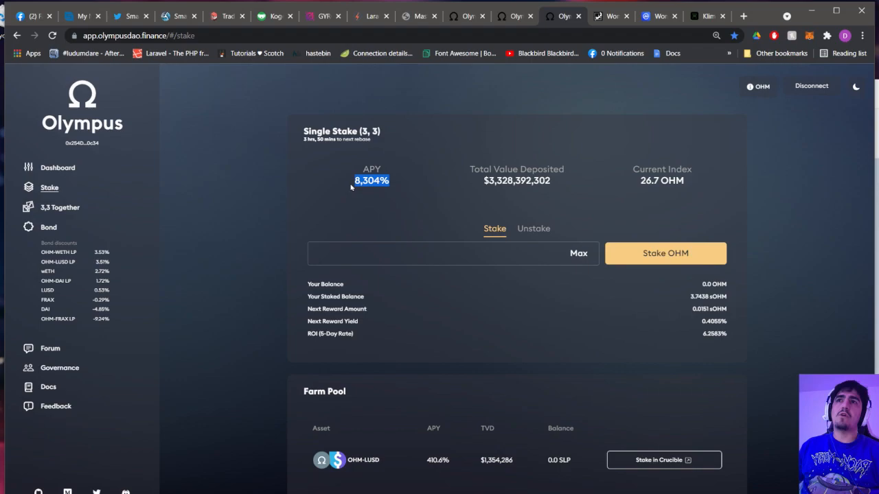
pyautogui.moveTo(66, 219)
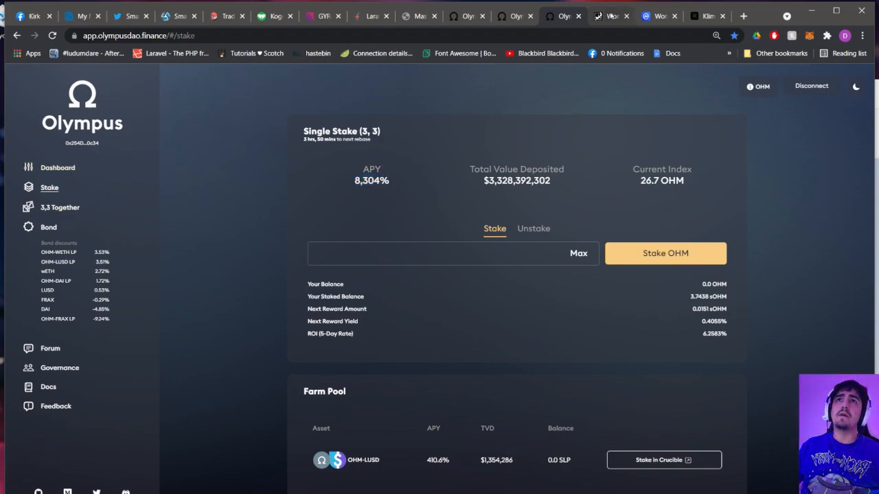
pyautogui.click(610, 17)
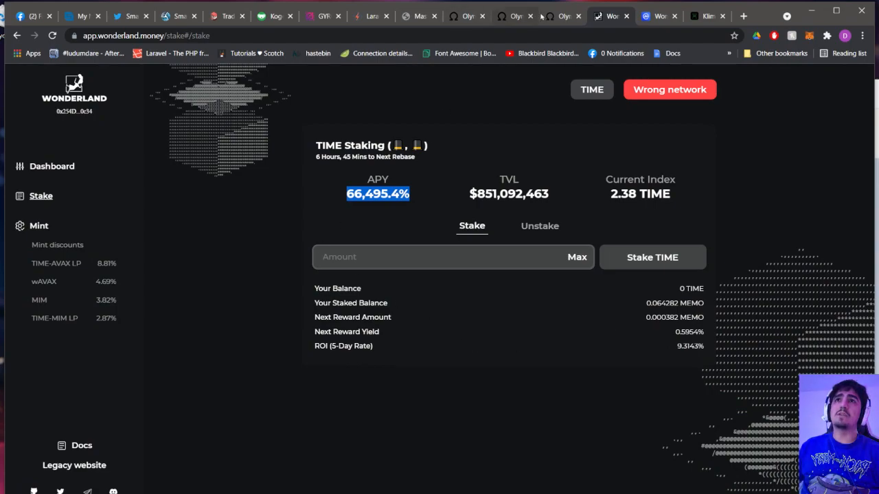
pyautogui.click(561, 16)
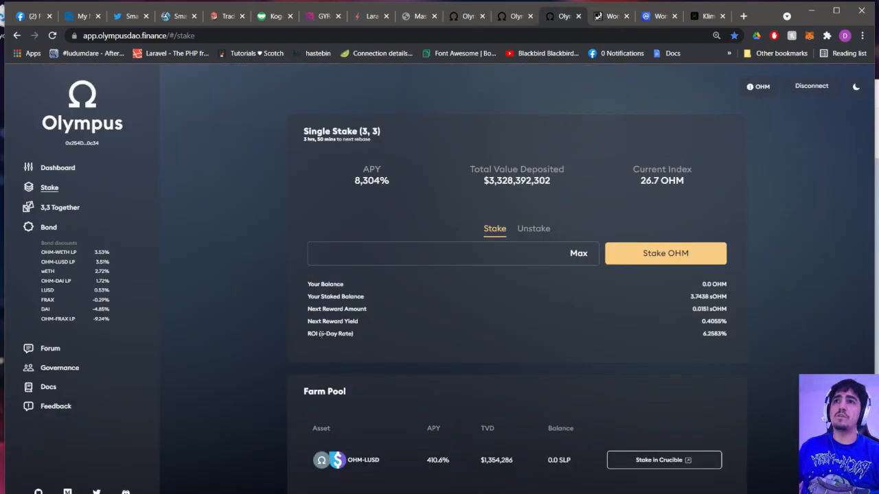
pyautogui.doubleClick(330, 334)
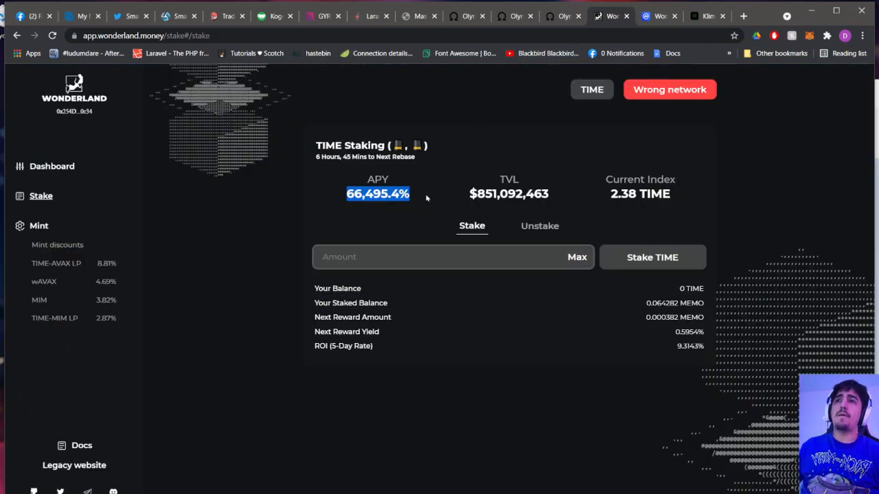
pyautogui.moveTo(308, 349)
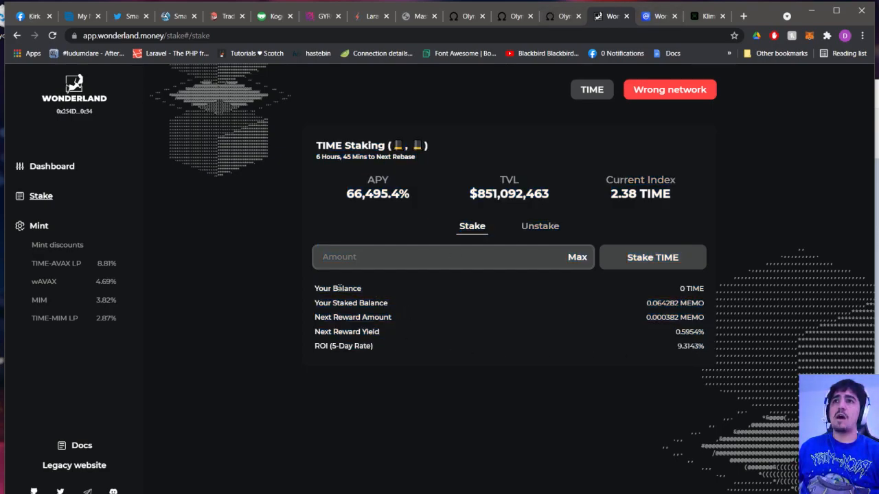
pyautogui.click(562, 17)
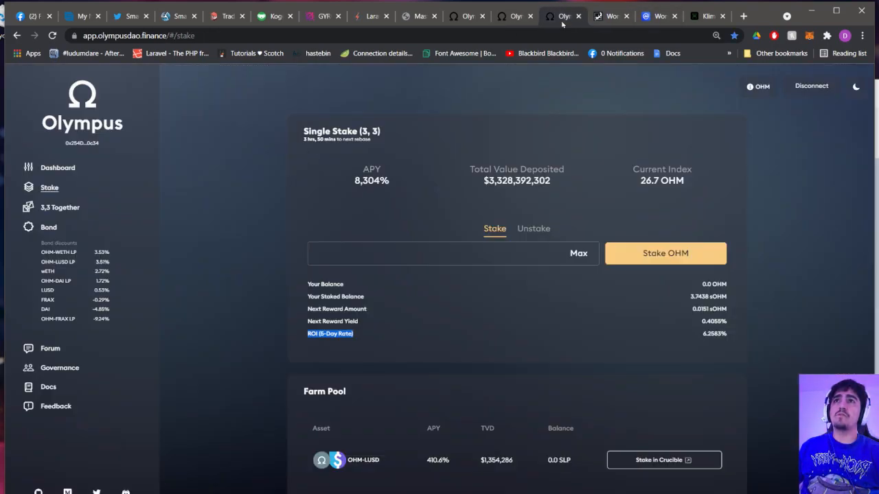
# Launch the Klima DAO staking app from the homepage and bring up the wallet
pyautogui.click(707, 16)
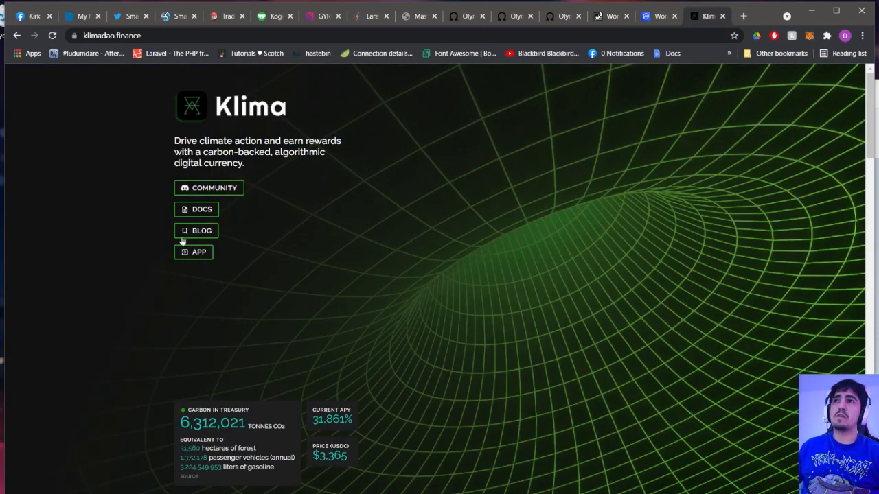
pyautogui.click(193, 253)
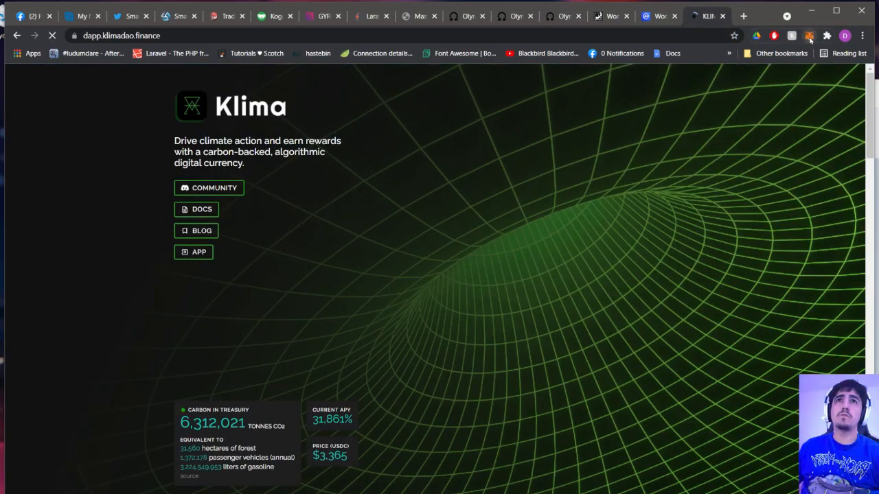
pyautogui.click(810, 36)
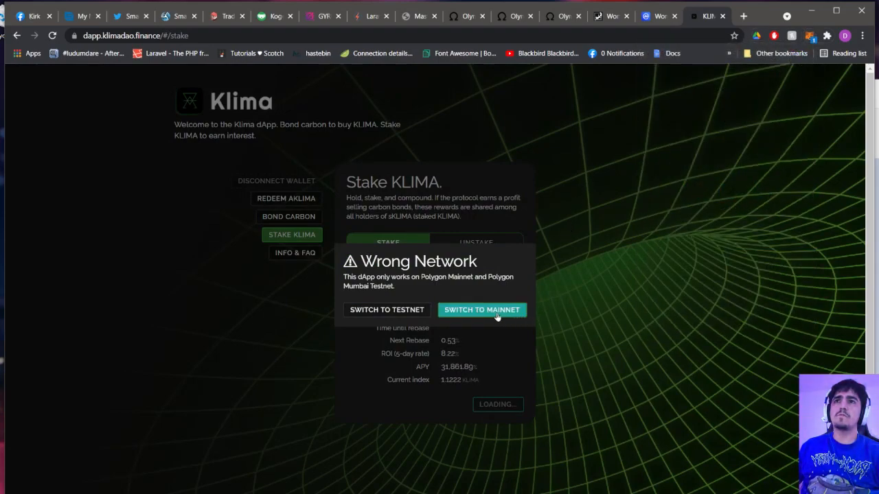
# Switch the wallet to Polygon Mainnet and mark the connected 31,860.35% KLIMA staking APY
pyautogui.click(480, 310)
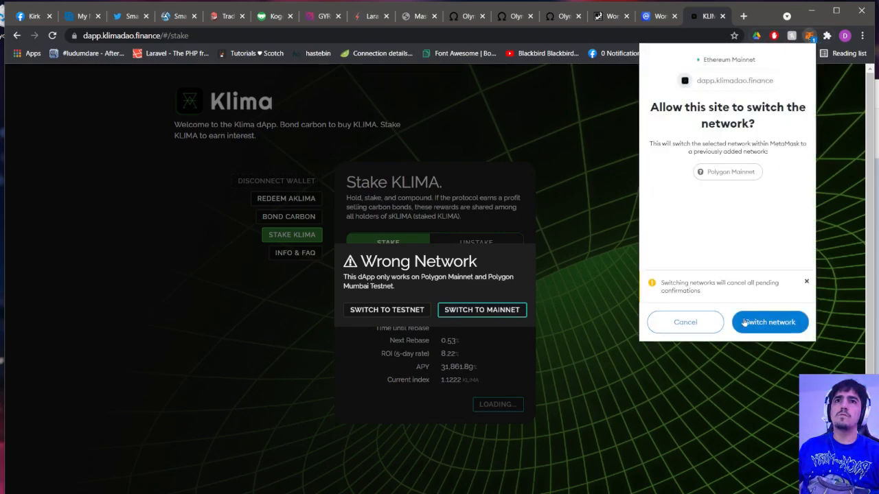
pyautogui.click(769, 322)
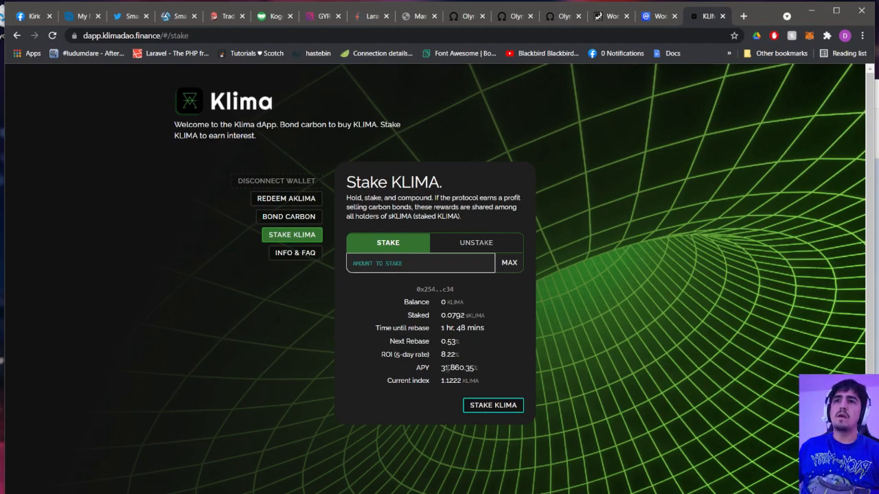
pyautogui.doubleClick(457, 368)
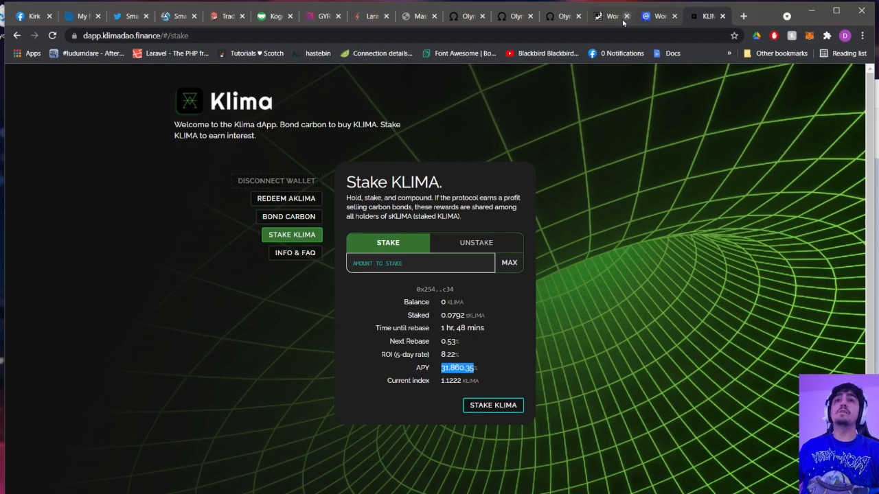
pyautogui.moveTo(610, 17)
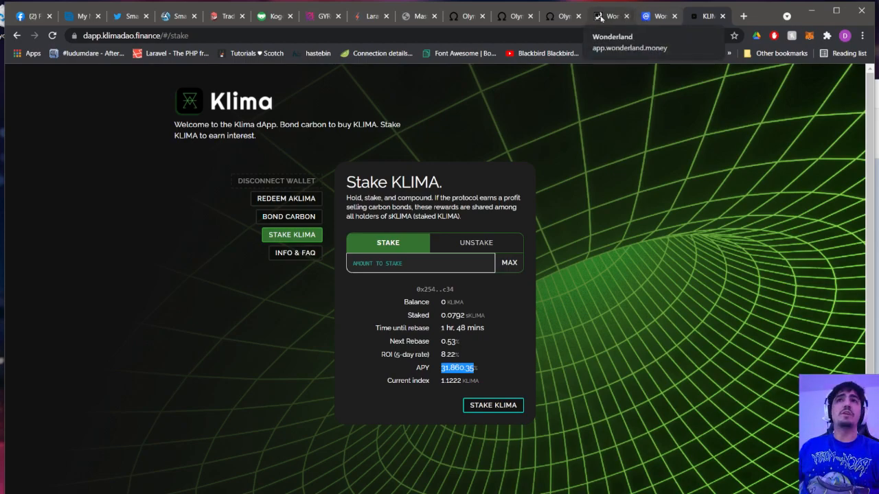
pyautogui.moveTo(467, 16)
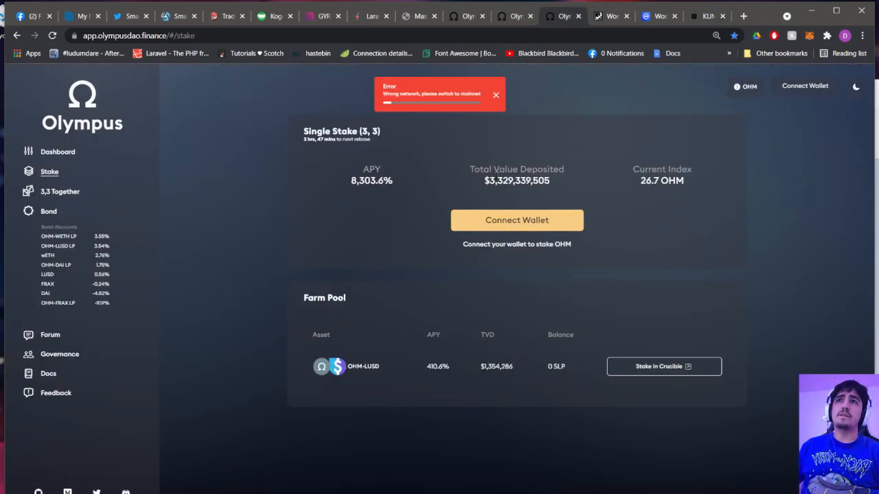
# Check the refreshed APY on the Olympus Stake page before heading to Wonderland's CoinMarketCap listing
pyautogui.click(494, 95)
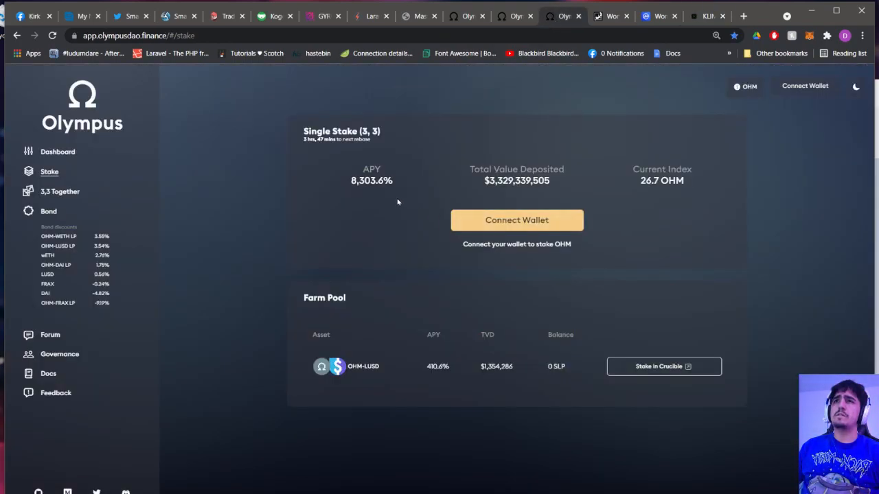
pyautogui.doubleClick(371, 181)
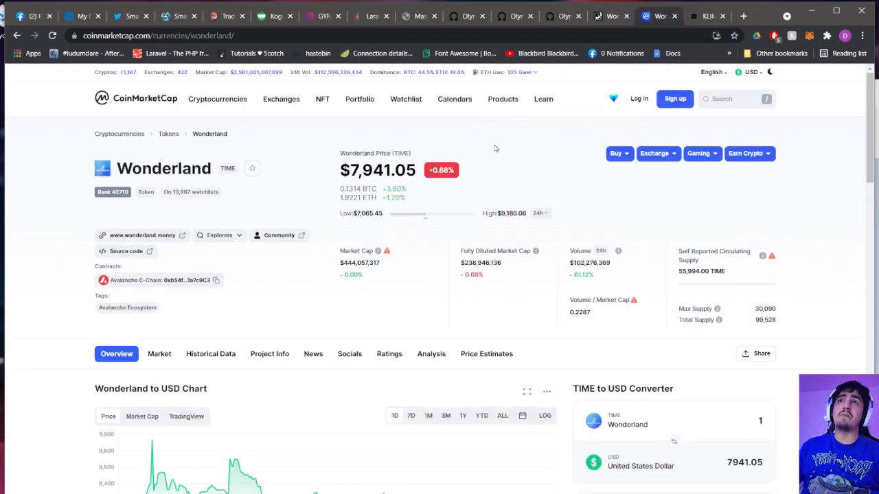
# Revisit the Stake KLIMA page and its 31,860.35% APY, with a brief glance at SmartCoin's farm
pyautogui.click(707, 17)
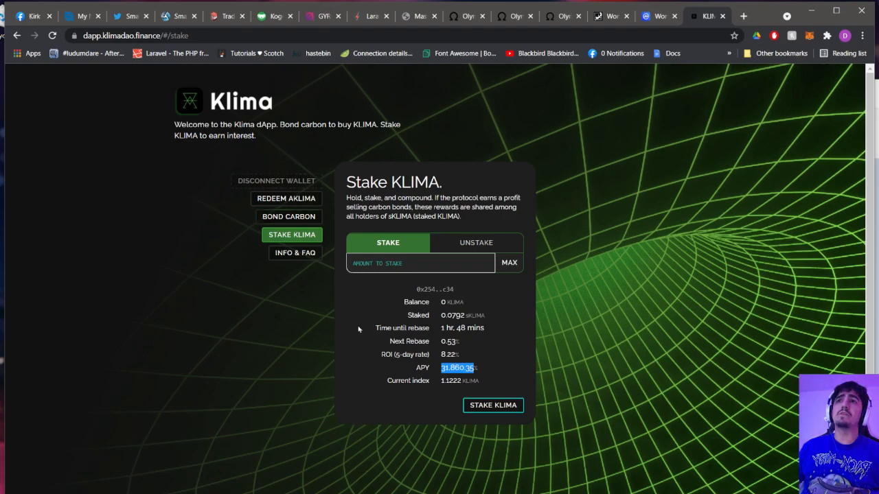
pyautogui.moveTo(593, 140)
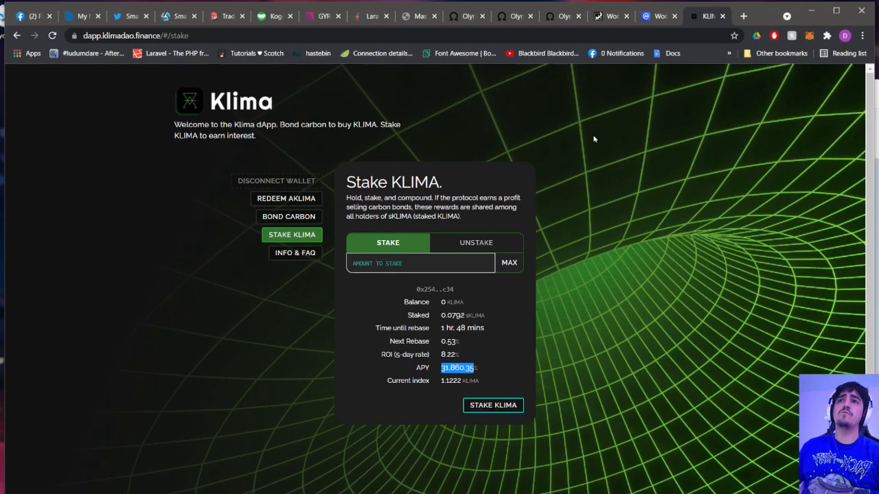
pyautogui.moveTo(404, 88)
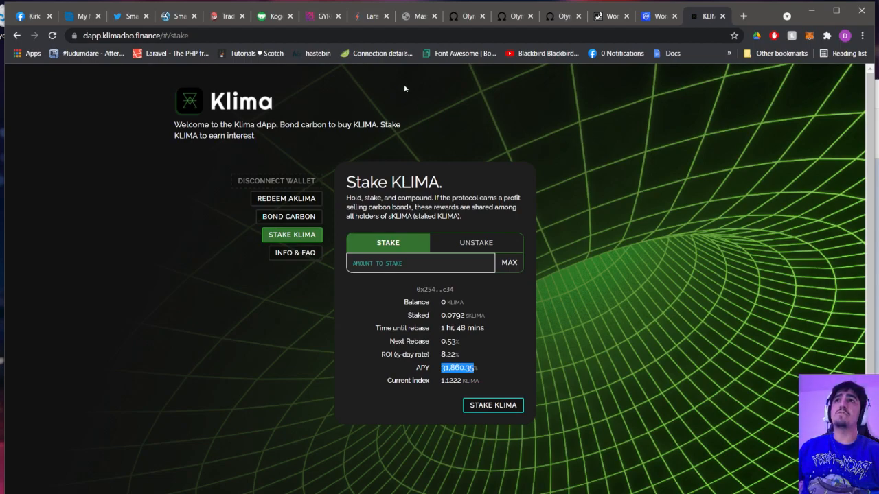
pyautogui.moveTo(275, 15)
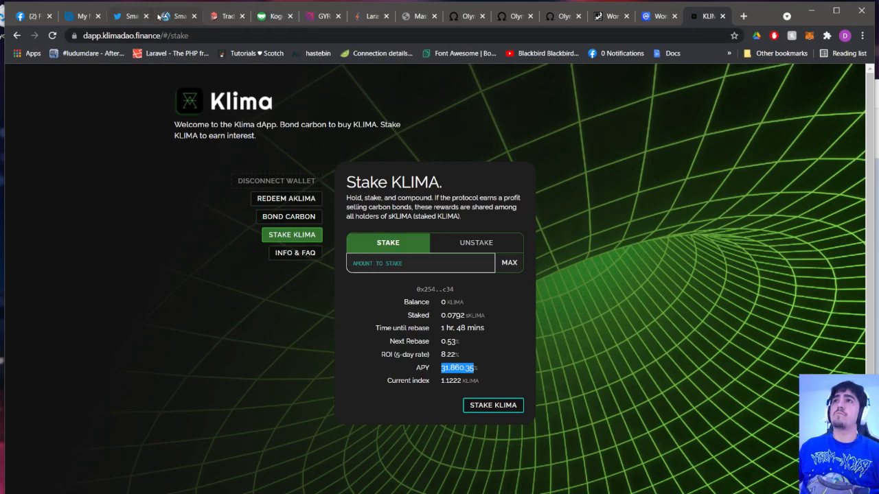
pyautogui.click(177, 17)
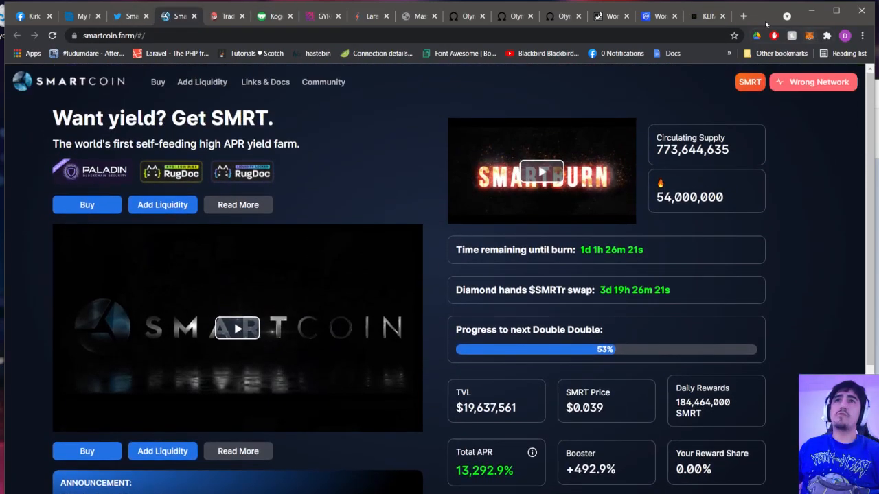
pyautogui.click(707, 17)
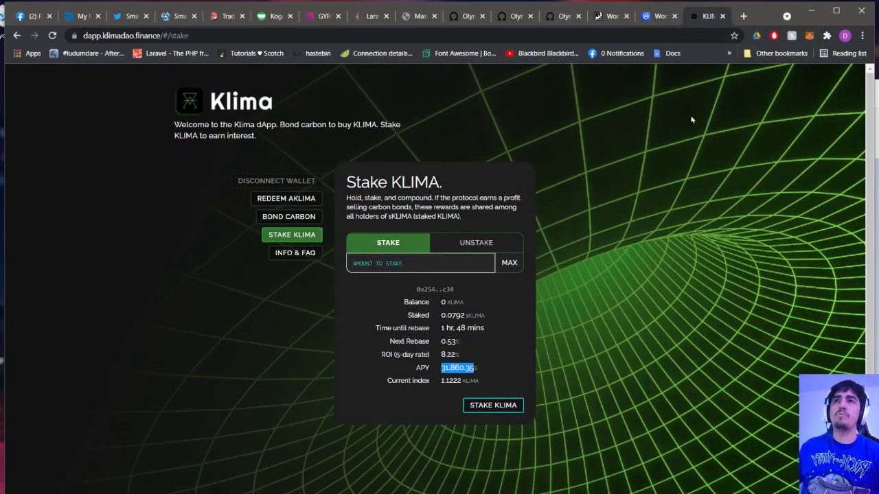
pyautogui.moveTo(604, 215)
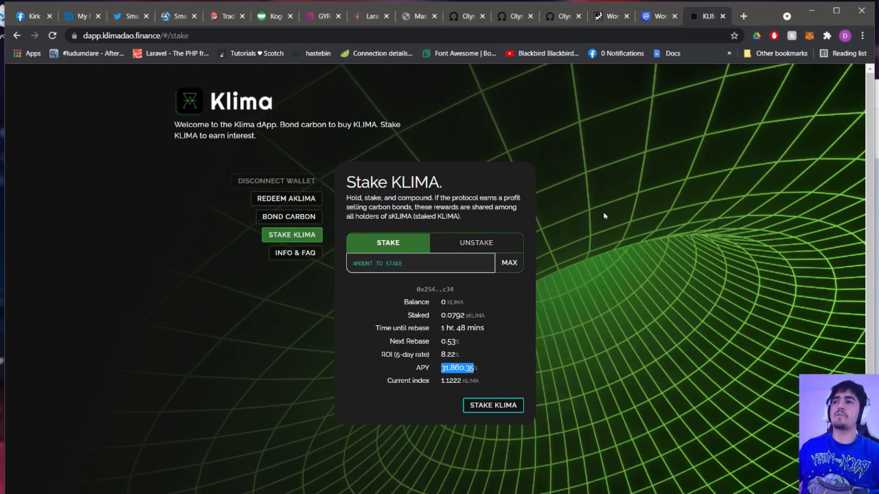
pyautogui.moveTo(201, 189)
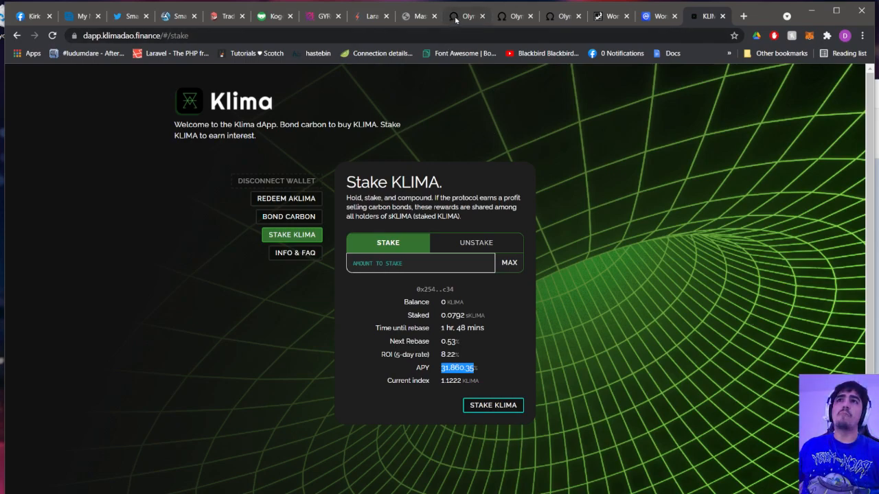
# Enter the Olympus app and connect the wallet via MetaMask, showing 3.7438 sOHM staked at 8,303.6% APY
pyautogui.click(467, 17)
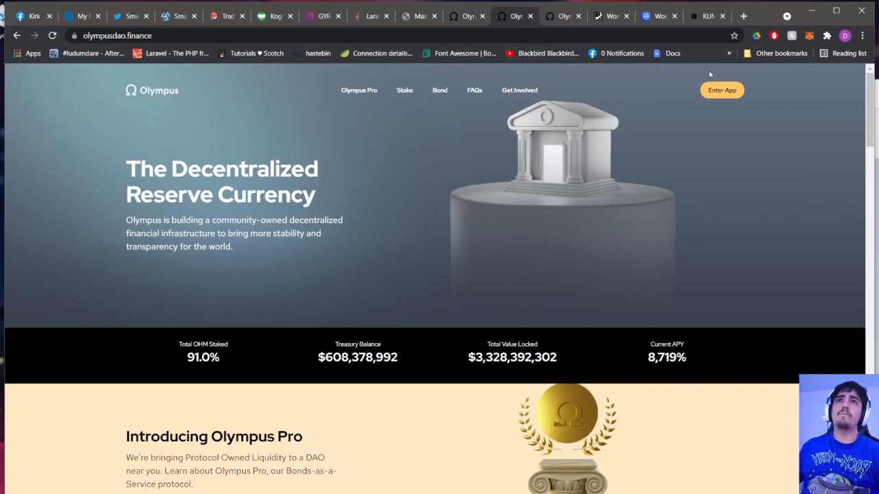
pyautogui.click(722, 91)
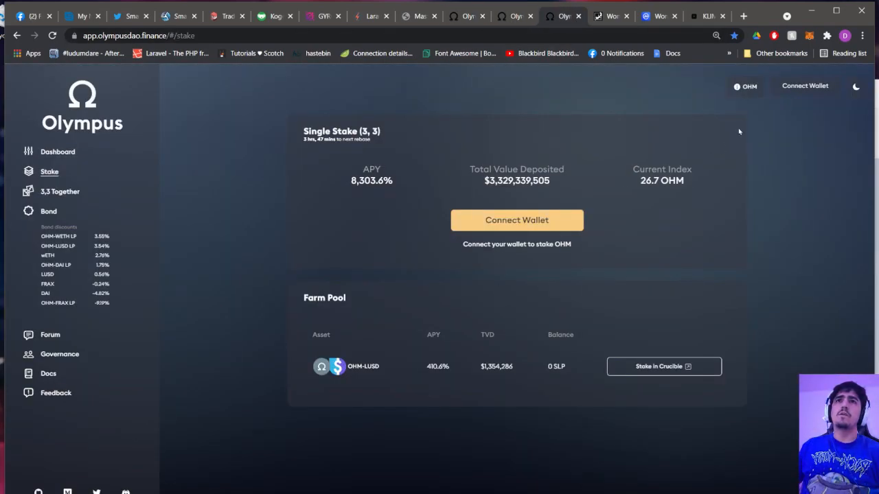
pyautogui.click(808, 35)
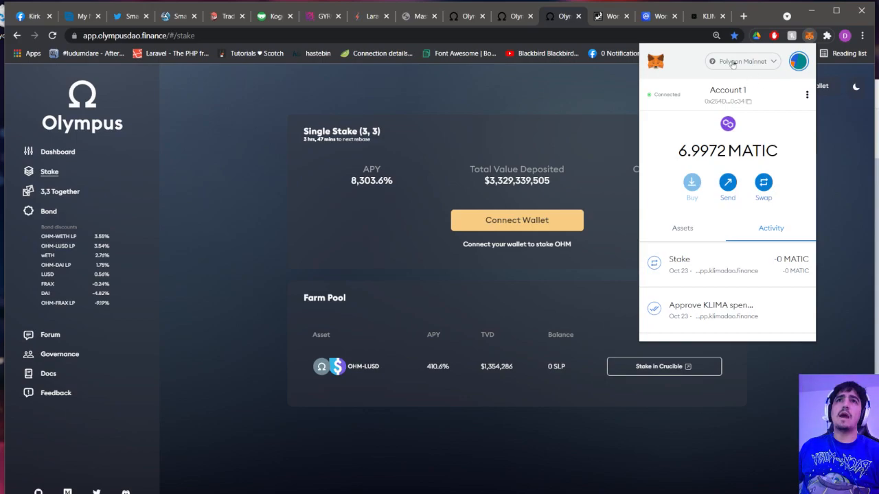
pyautogui.click(742, 60)
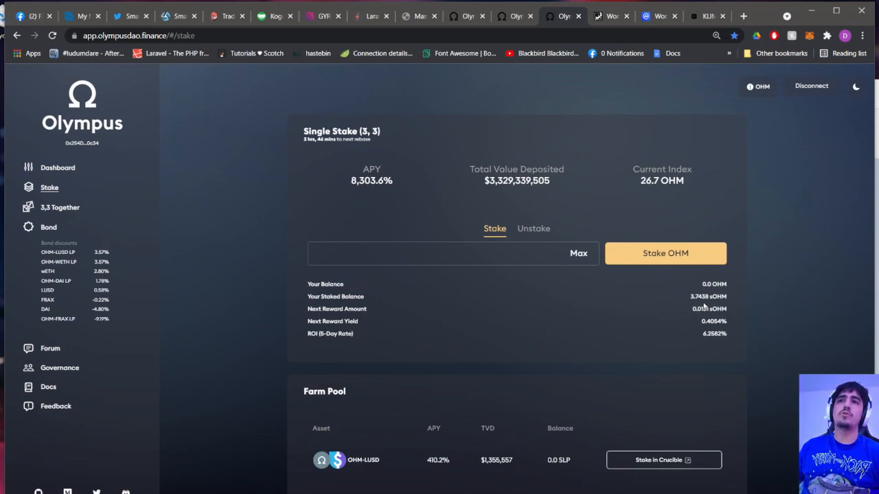
pyautogui.moveTo(678, 354)
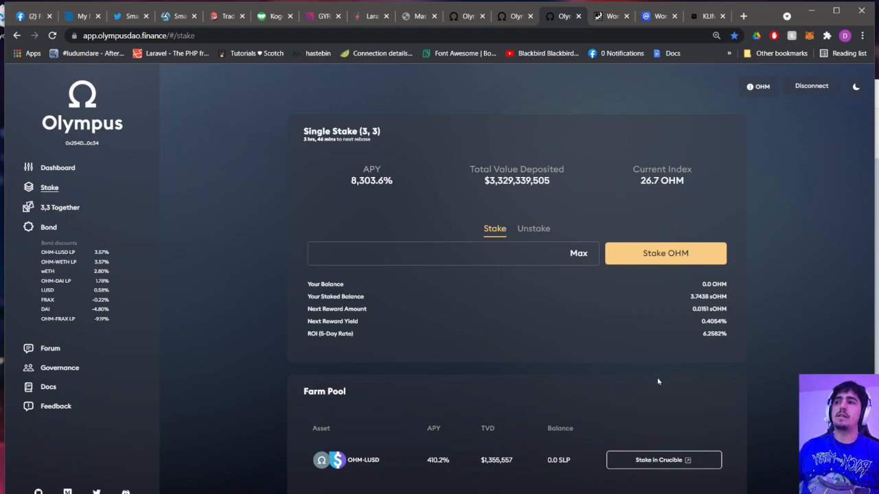
pyautogui.moveTo(643, 389)
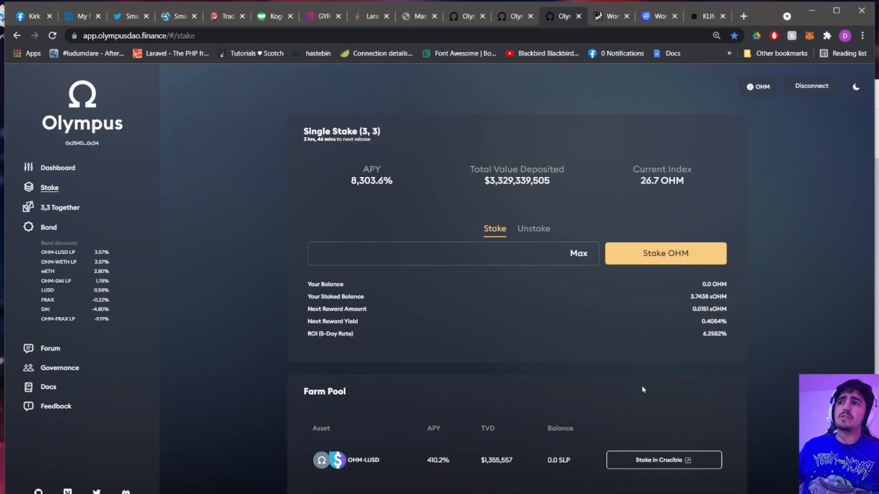
pyautogui.moveTo(628, 362)
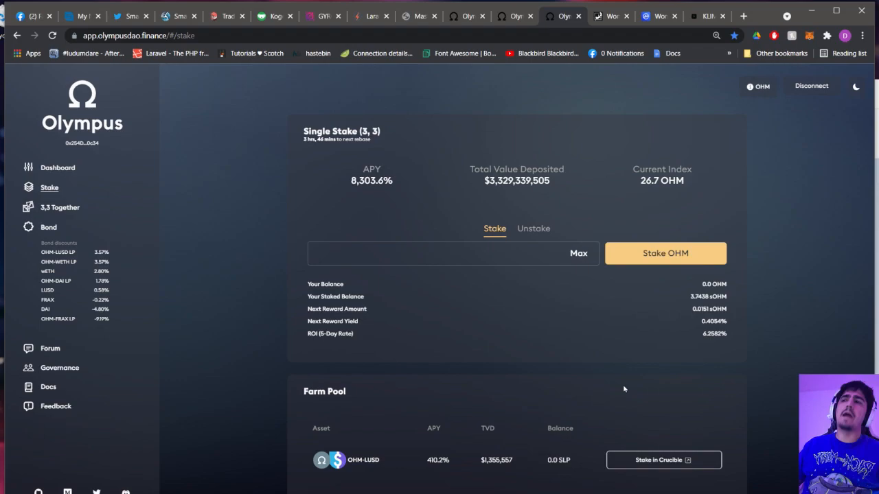
pyautogui.moveTo(670, 319)
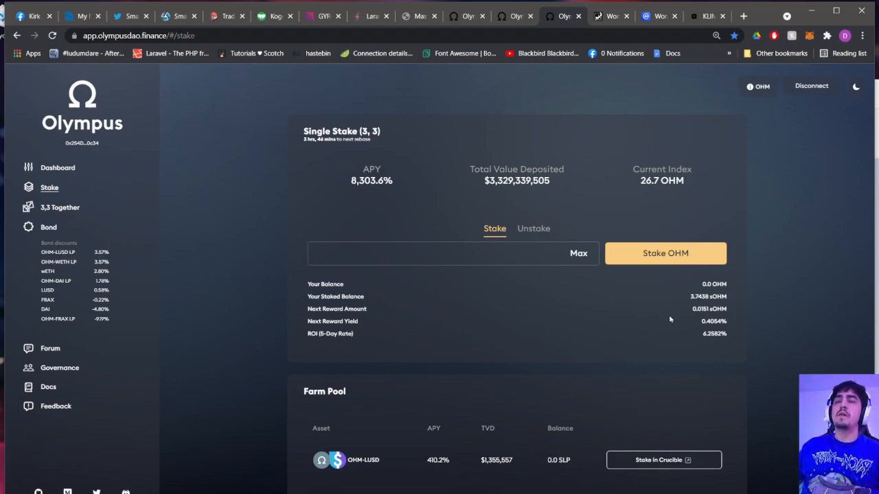
pyautogui.moveTo(377, 165)
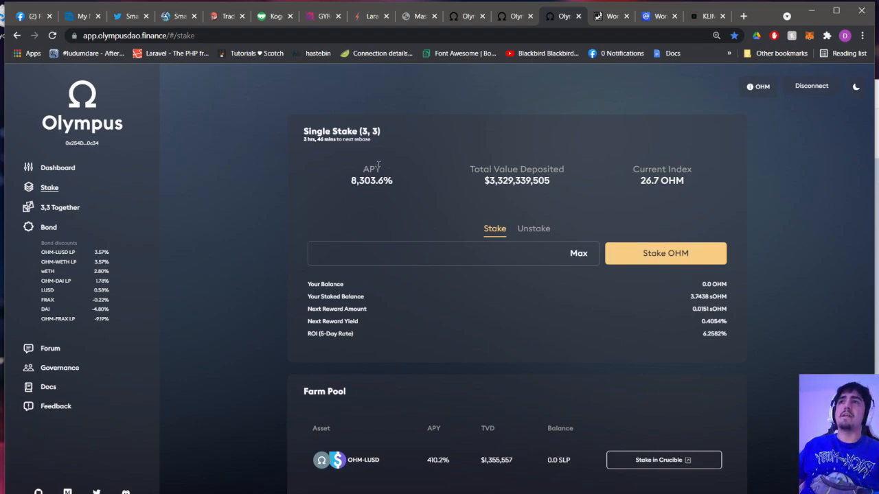
pyautogui.click(321, 16)
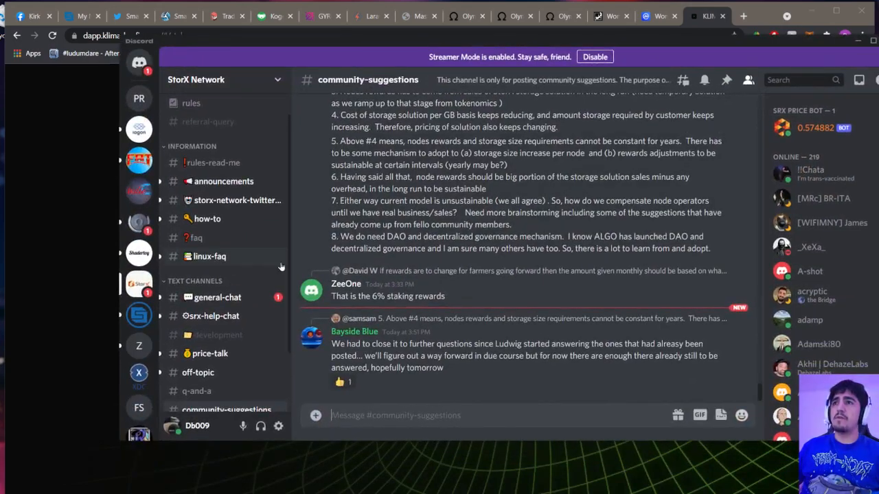
# View the StorX off-topic channel, then browse the StrongBlock server's us-tax-talk channel list
pyautogui.scroll(-3)
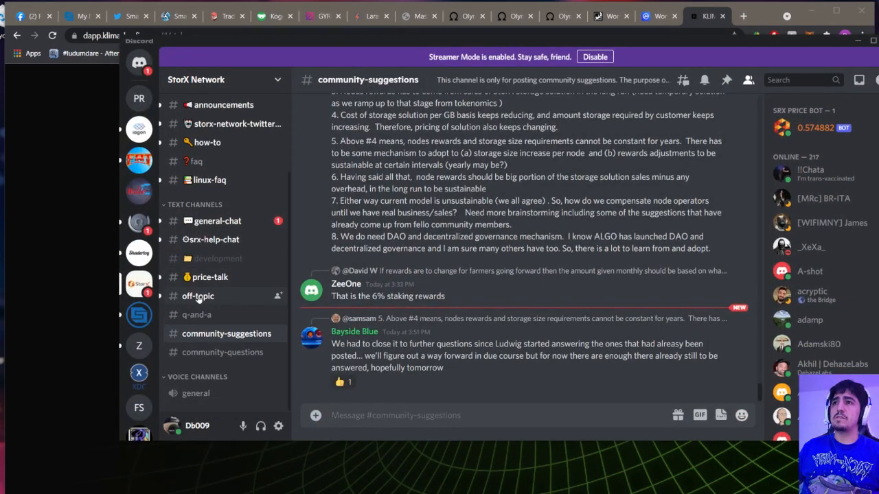
pyautogui.click(197, 297)
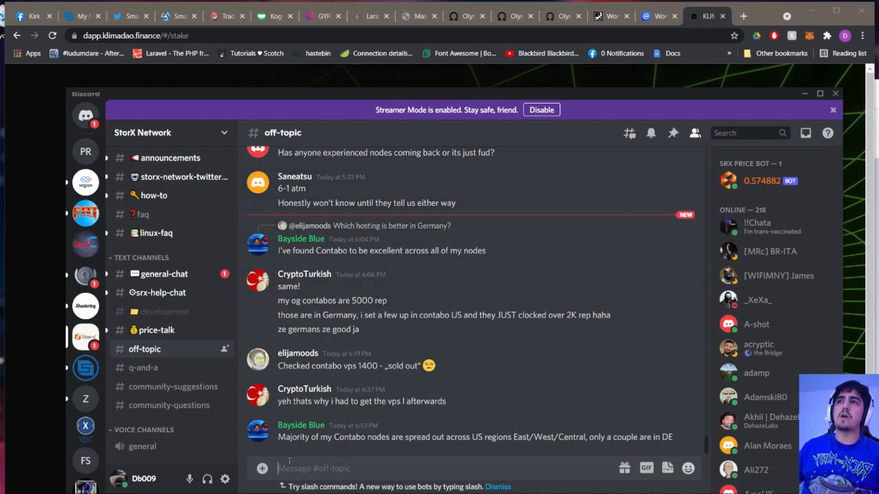
pyautogui.moveTo(140, 214)
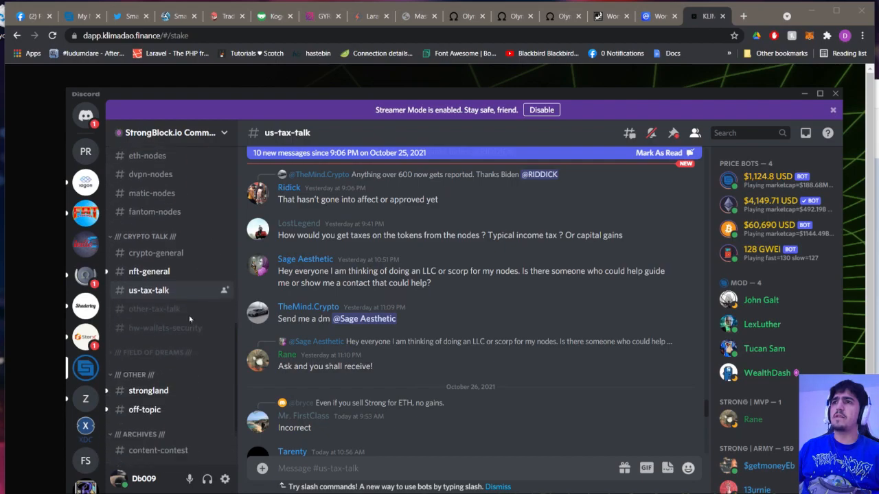
pyautogui.scroll(-3)
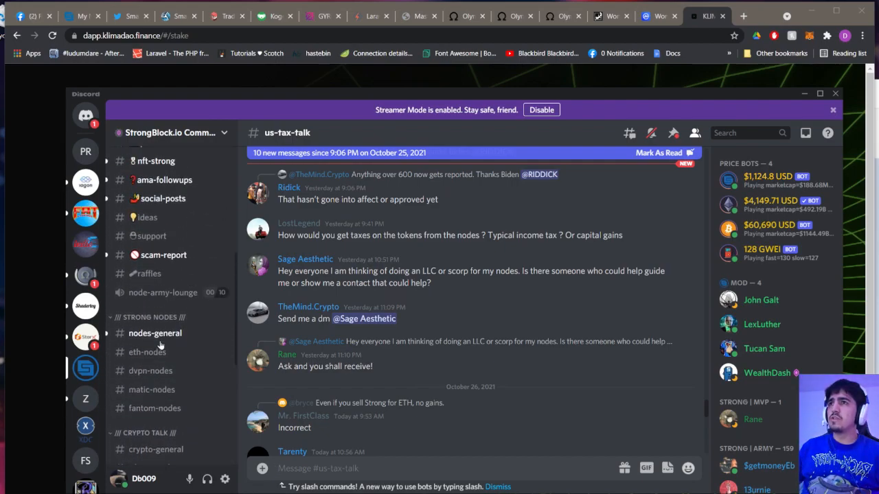
pyautogui.scroll(3)
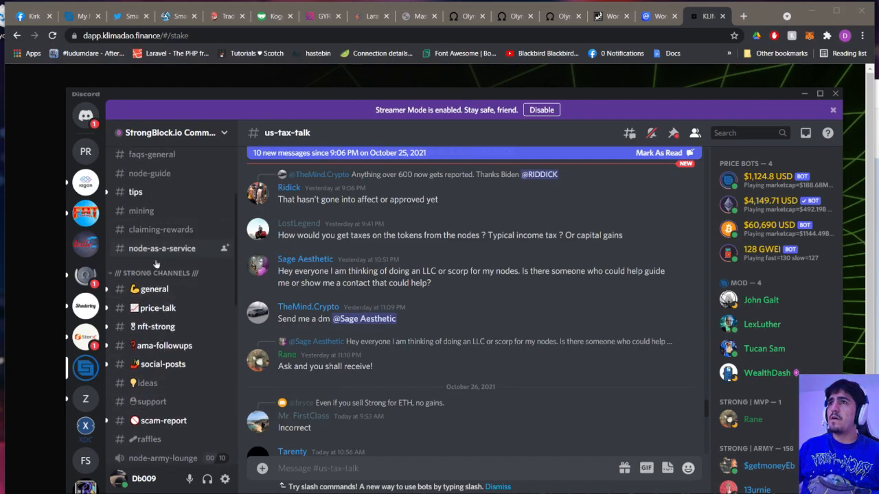
pyautogui.scroll(3)
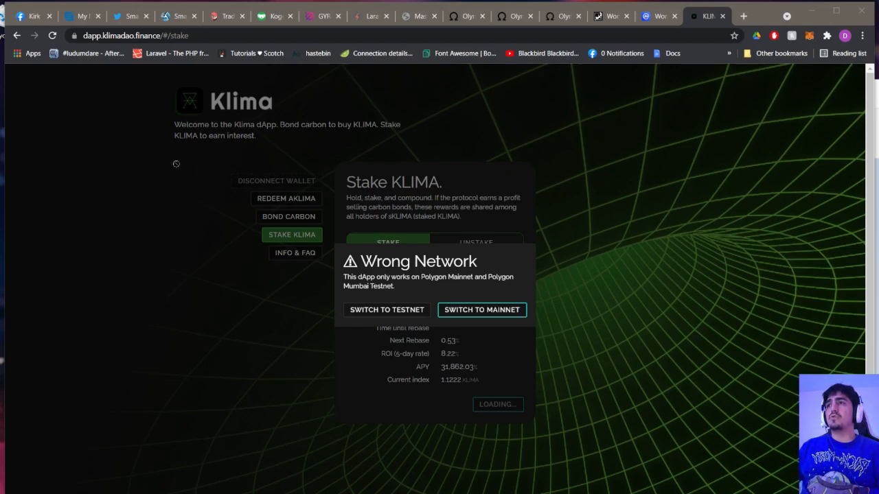
pyautogui.moveTo(120, 190)
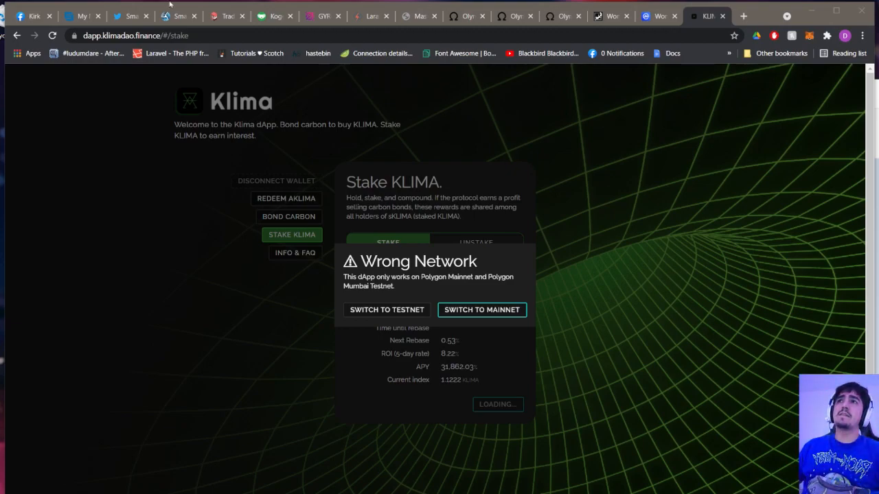
pyautogui.moveTo(177, 15)
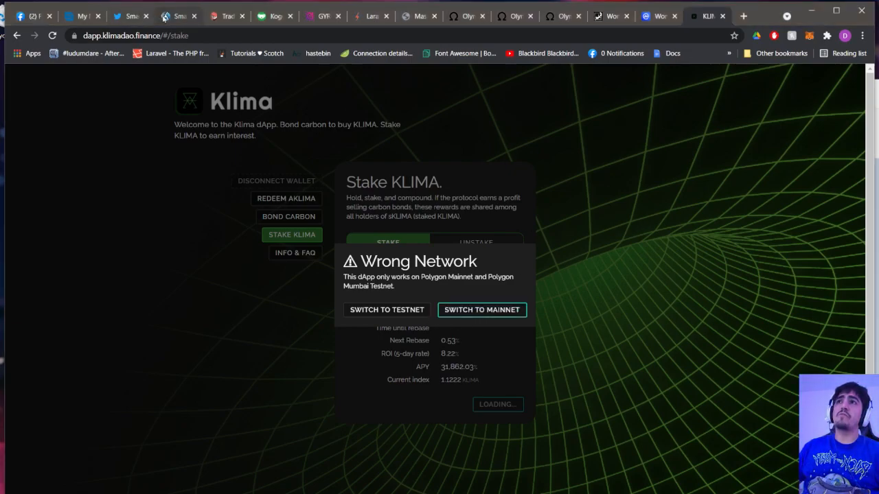
# Switch from the Klima wrong-network page to the SmartCoin yield farm tab
pyautogui.click(177, 17)
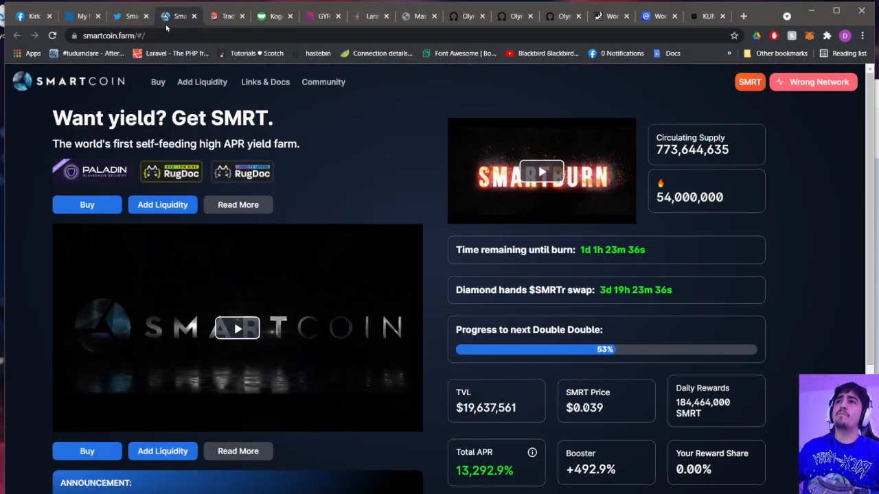
pyautogui.scroll(-3)
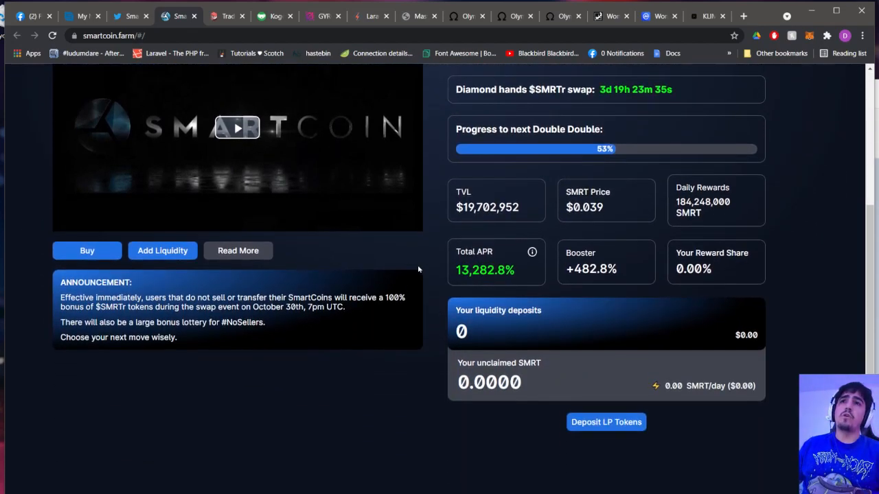
pyautogui.scroll(3)
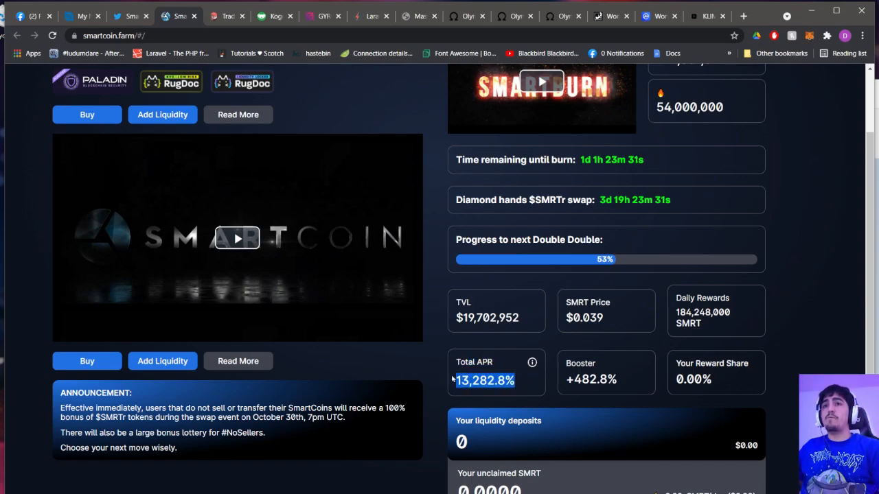
pyautogui.scroll(-3)
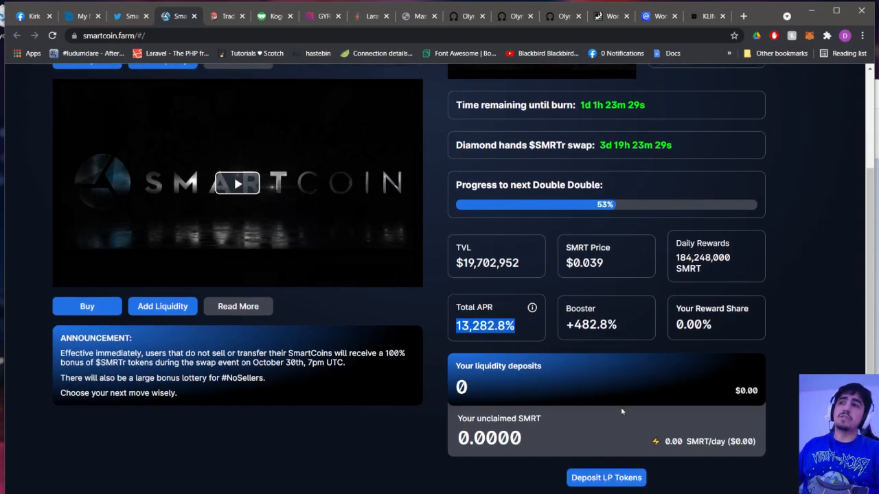
pyautogui.scroll(3)
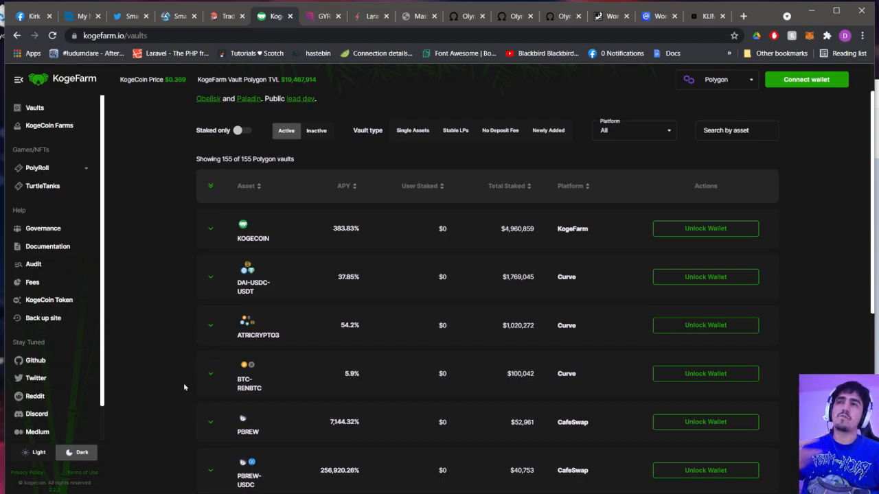
pyautogui.moveTo(177, 376)
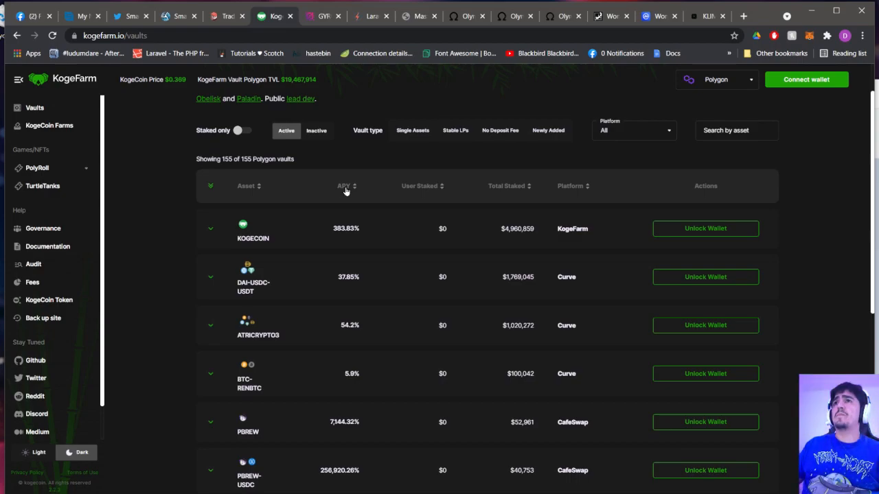
pyautogui.moveTo(356, 196)
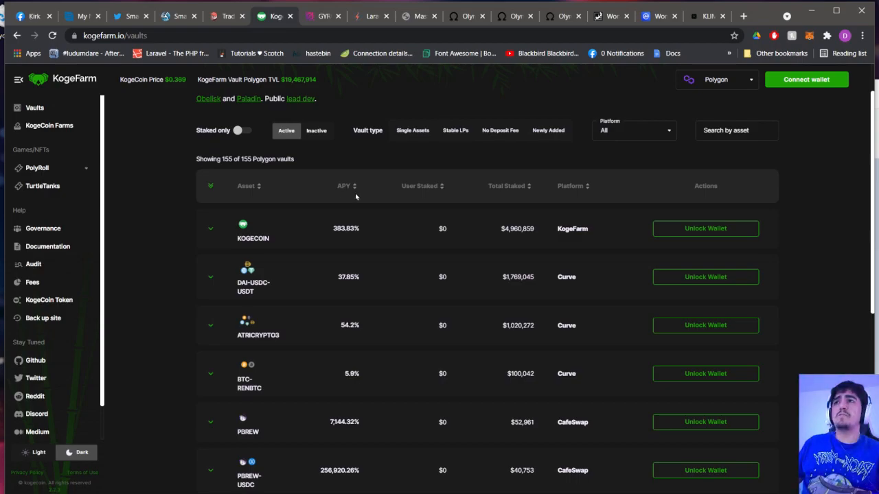